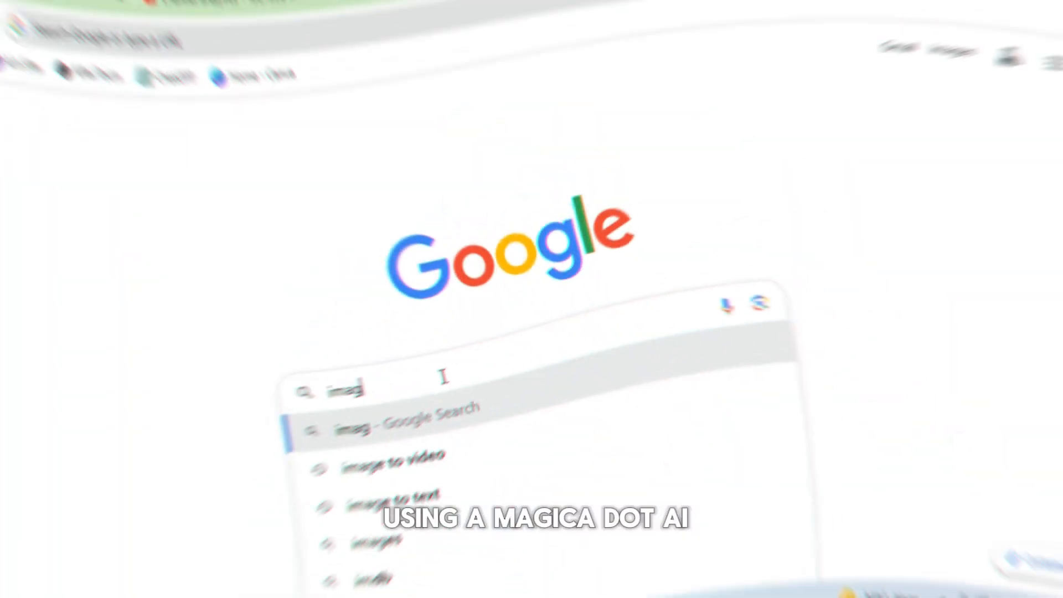
- Search Google for 'imagica ai' and go to the Imagica AI website from the results
{"action": "type", "text": "imagica ai"}
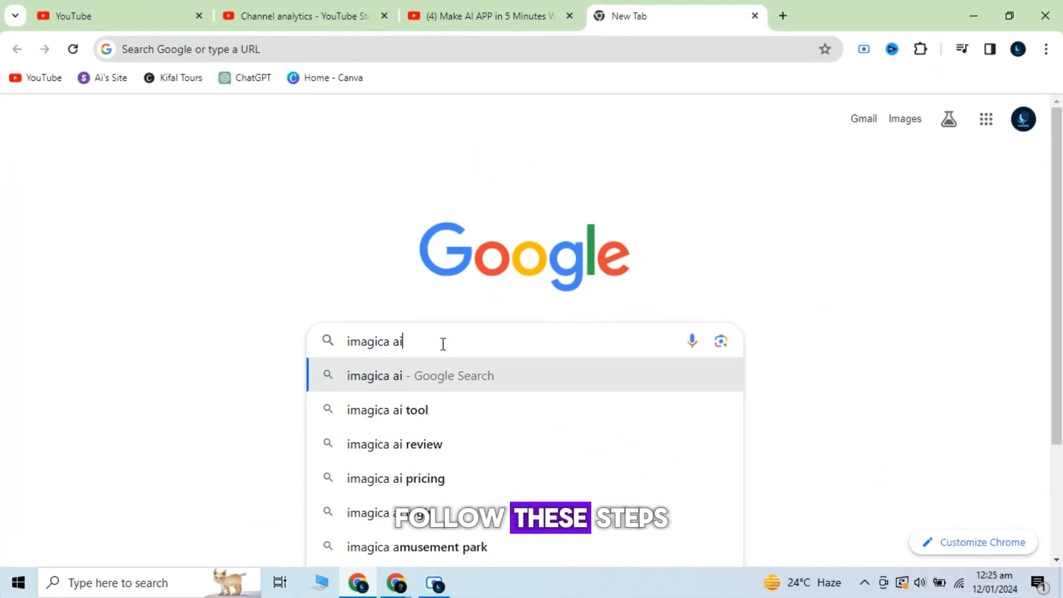
{"action": "key", "text": "Enter"}
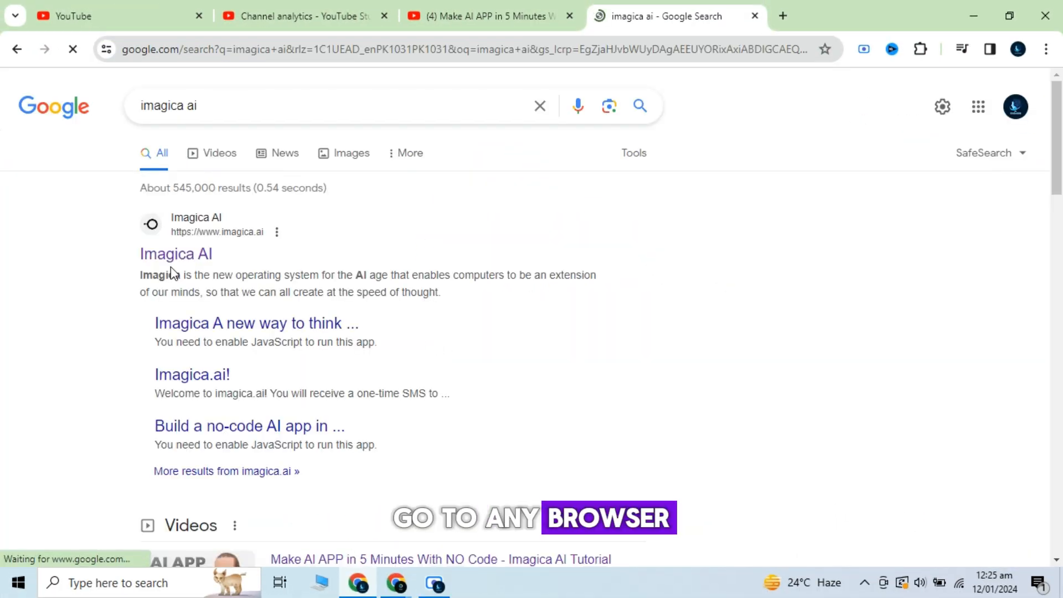
{"action": "left_click", "coordinate": [175, 255]}
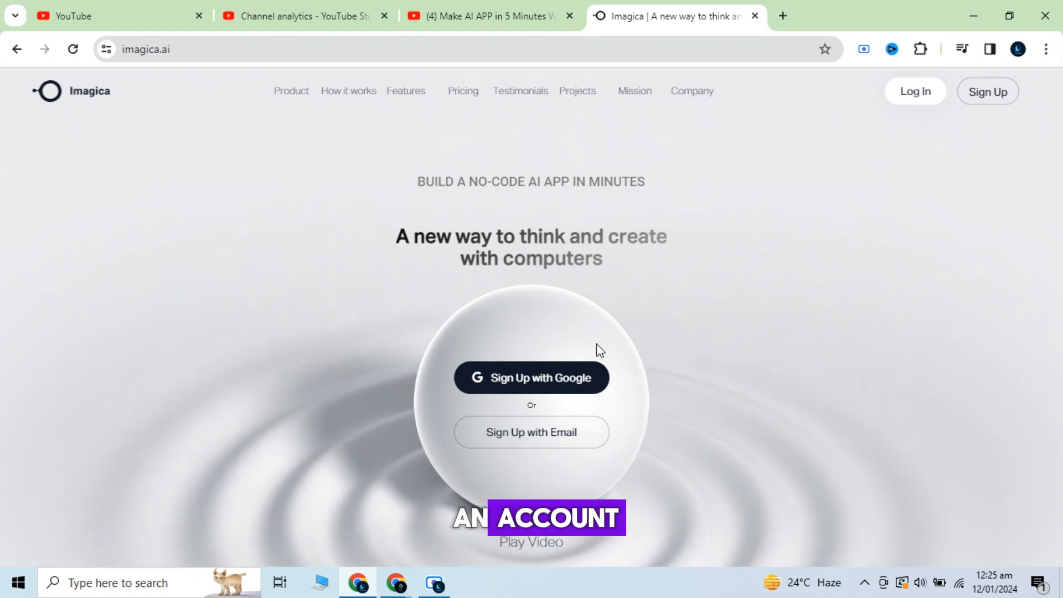
{"action": "mouse_move", "coordinate": [956, 258]}
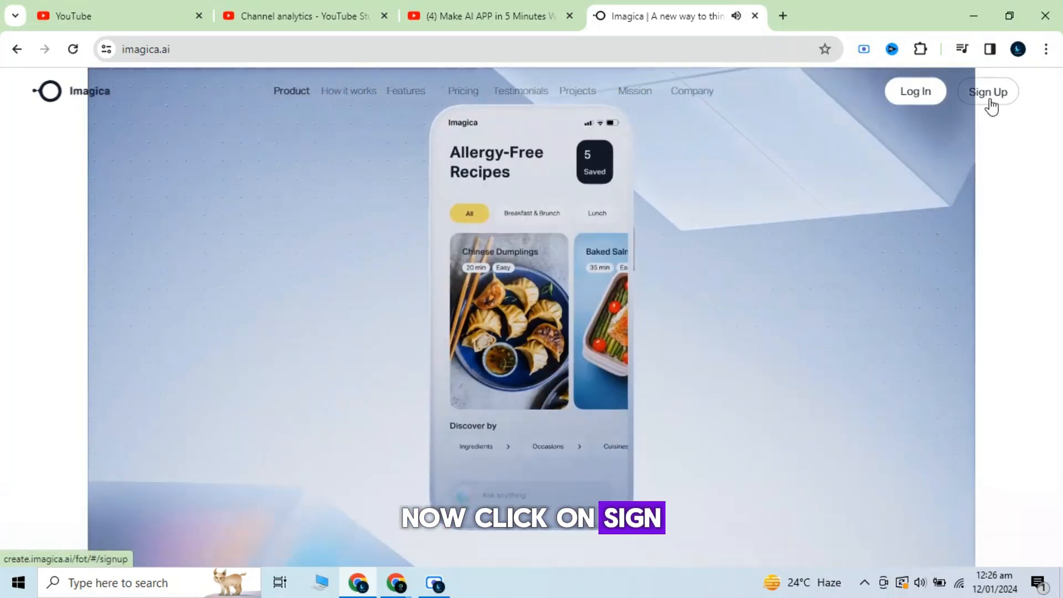
- Sign up, browse the Templates page and start a new blank untitled project
{"action": "left_click", "coordinate": [987, 91]}
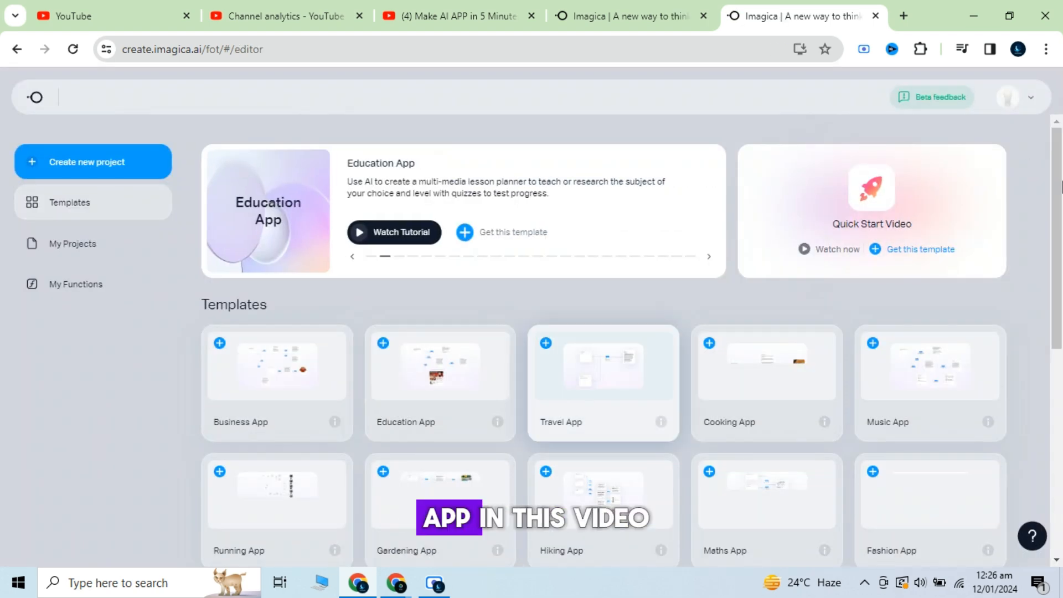
{"action": "scroll", "scroll_direction": "down", "scroll_amount": 3}
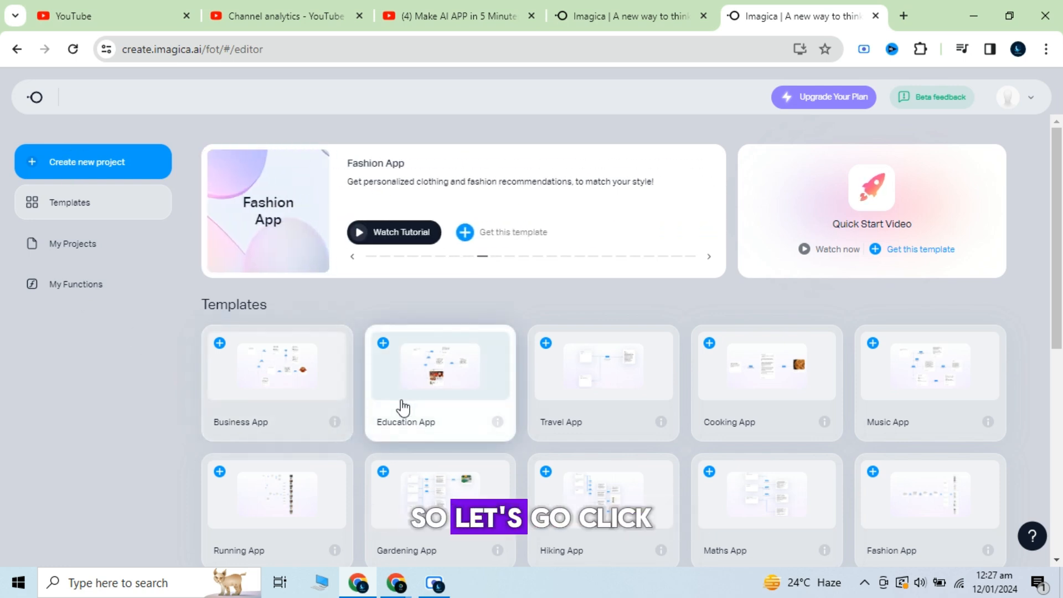
{"action": "left_click", "coordinate": [93, 162]}
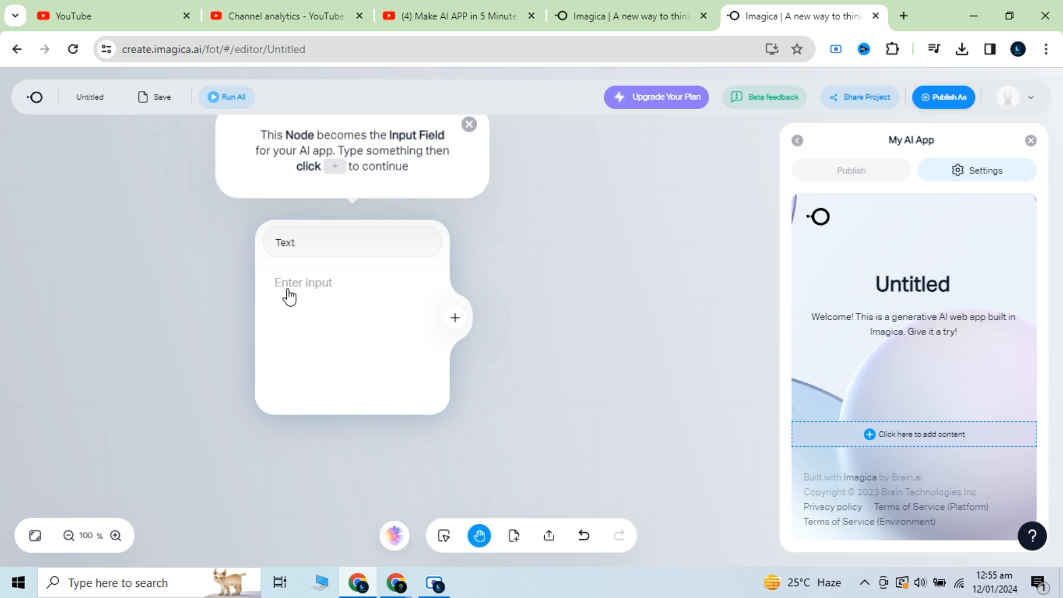
- Enter 'SEO friendly blog generator' as the input node and attach a new AI step to it
{"action": "left_click", "coordinate": [284, 283]}
{"action": "type", "text": "SEO freindly"}
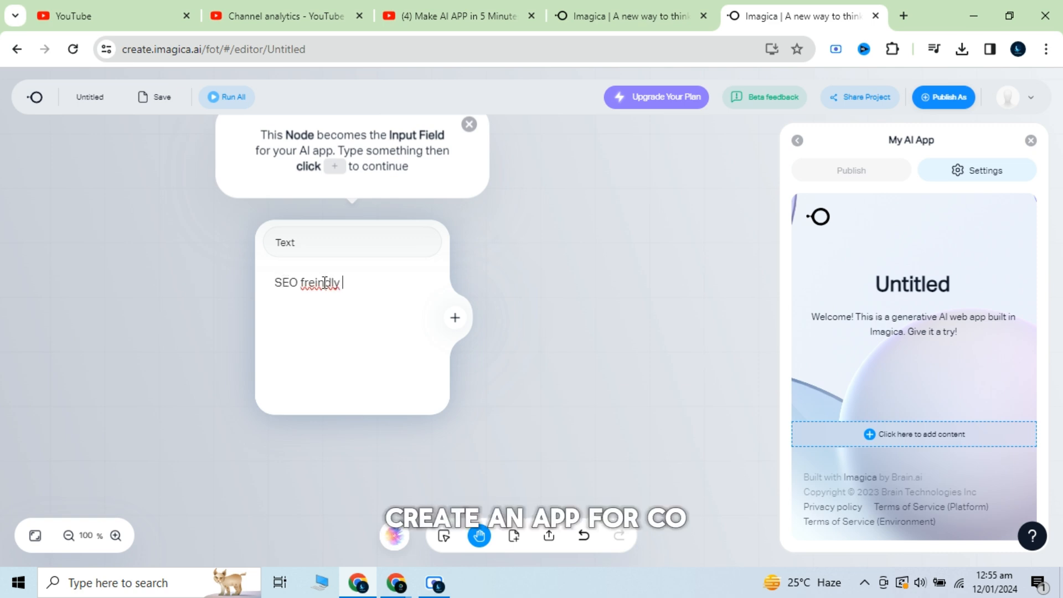
{"action": "type", "text": "friendly"}
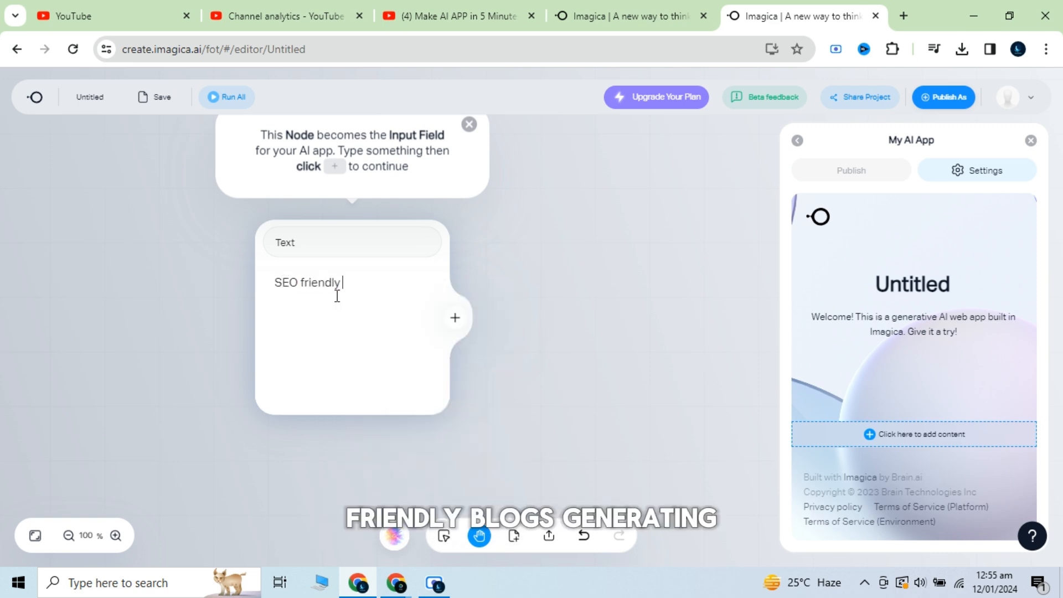
{"action": "type", "text": "blog genera"}
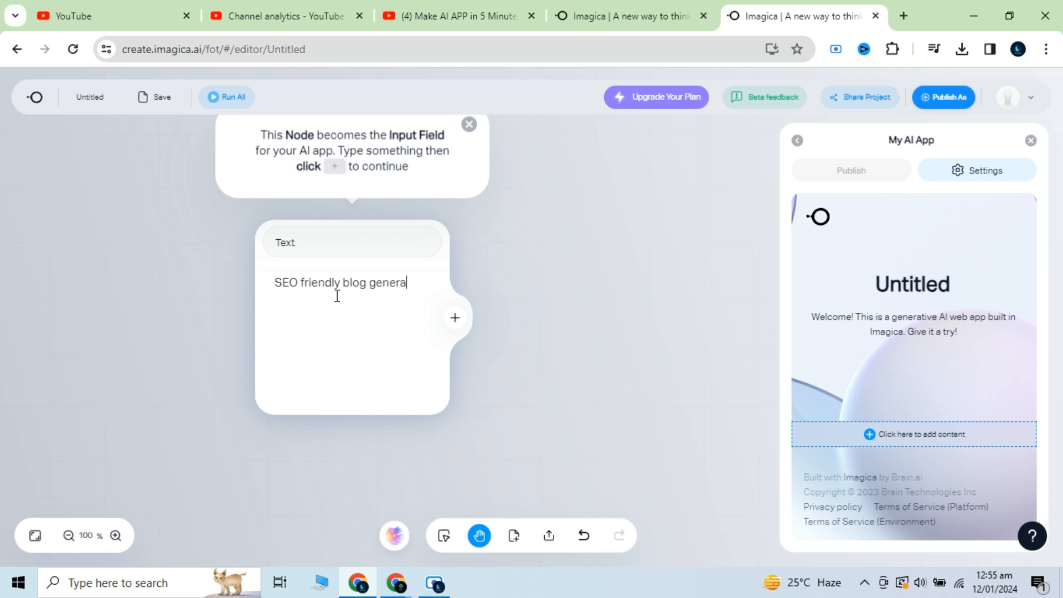
{"action": "type", "text": "tor"}
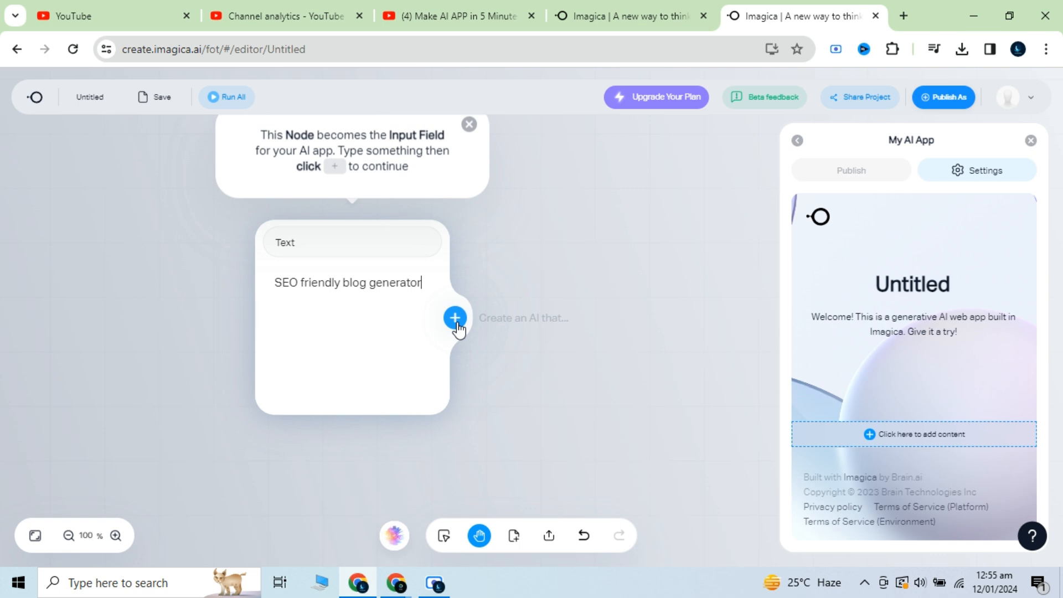
{"action": "left_click", "coordinate": [455, 318]}
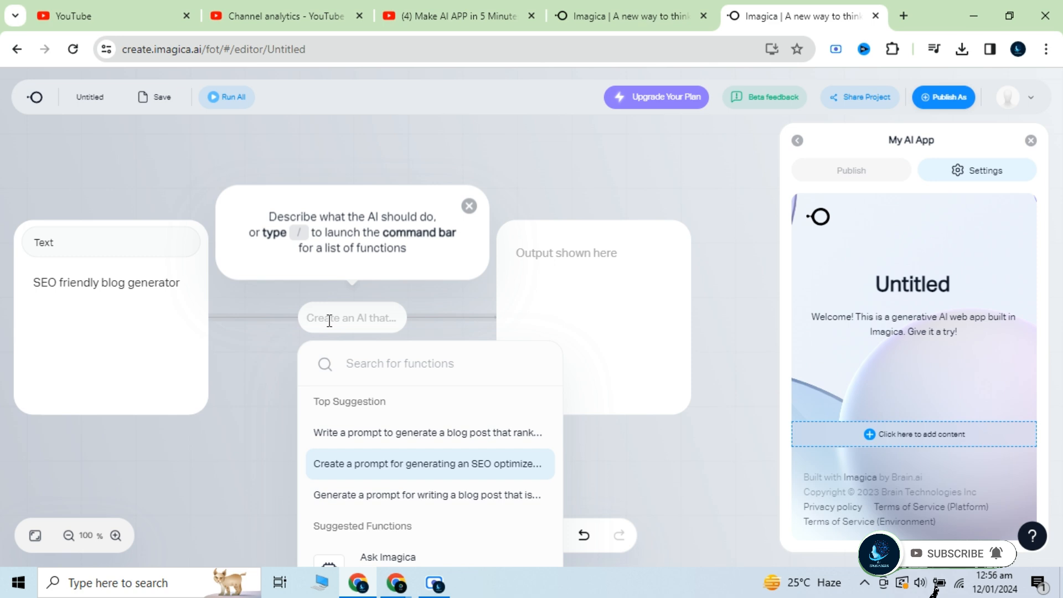
- Prompt the AI step to 'Create a list of 10 blog titles that are catchy and SEO friendly'
{"action": "type", "text": "Create a list of 10 b"}
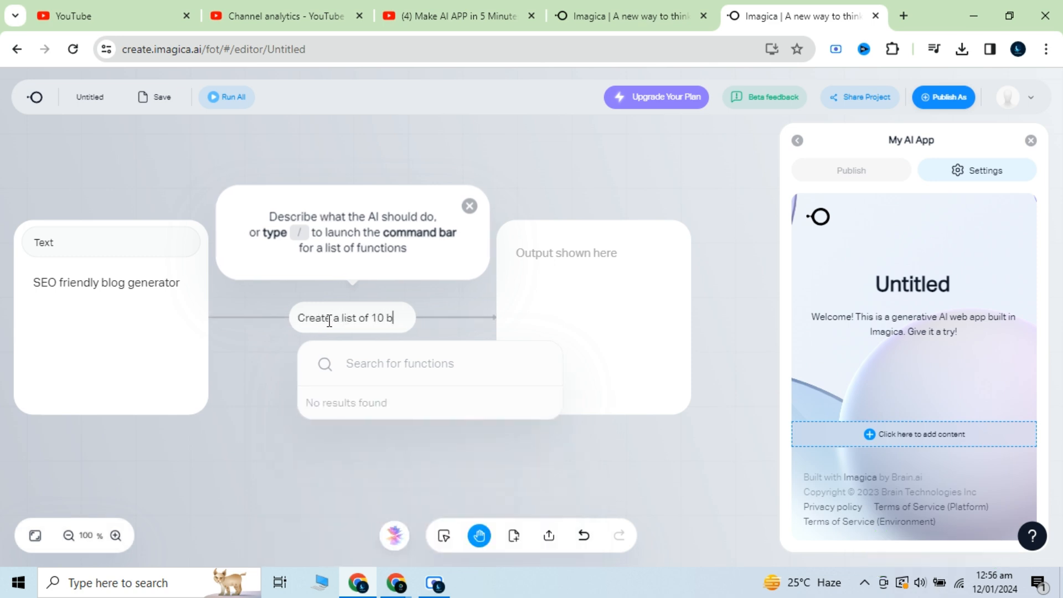
{"action": "type", "text": "log titles"}
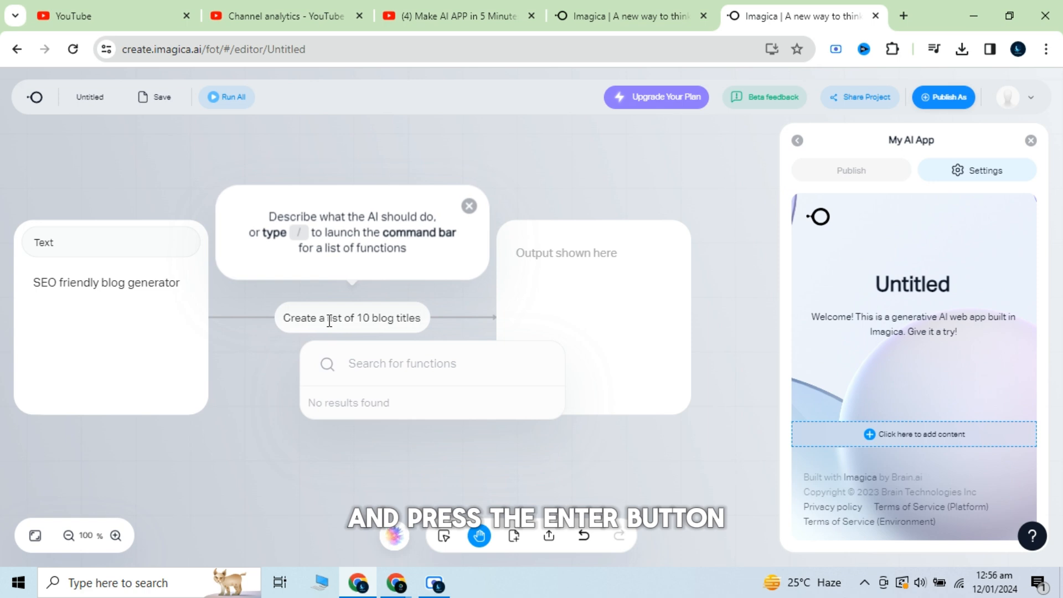
{"action": "type", "text": "that are catchy and SEO friendly"}
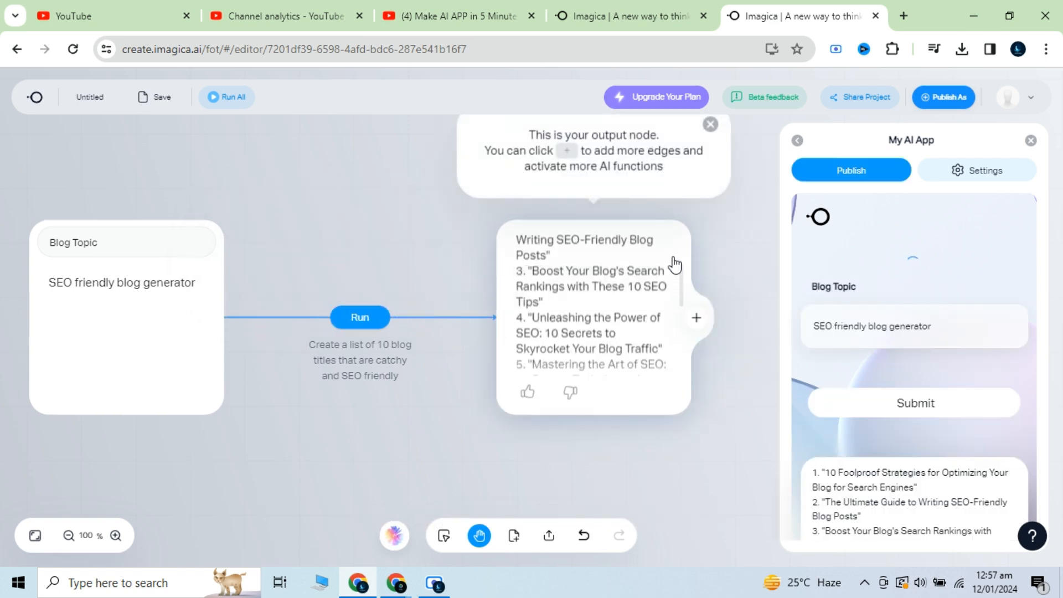
{"action": "scroll", "scroll_direction": "down", "scroll_amount": 3}
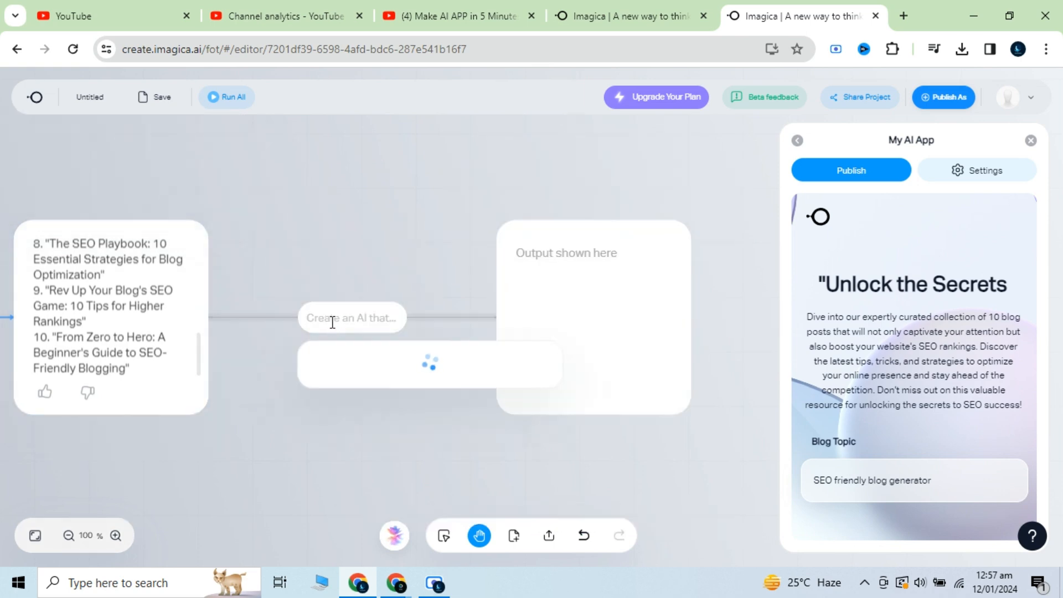
- Add and run a step writing a feature-image description for the post, then attach a following step
{"action": "type", "text": "write a"}
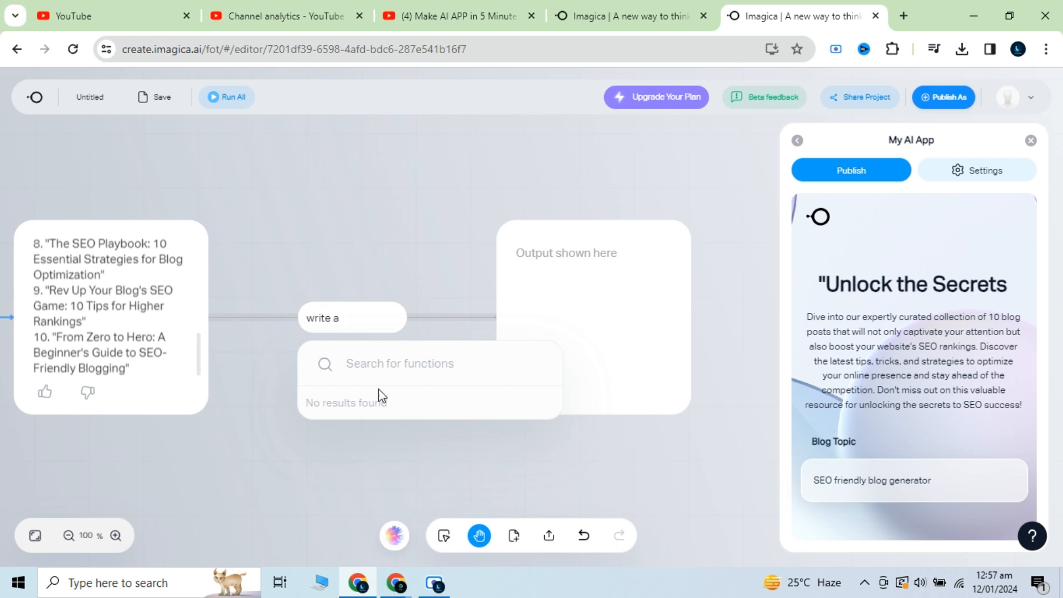
{"action": "type", "text": "description for"}
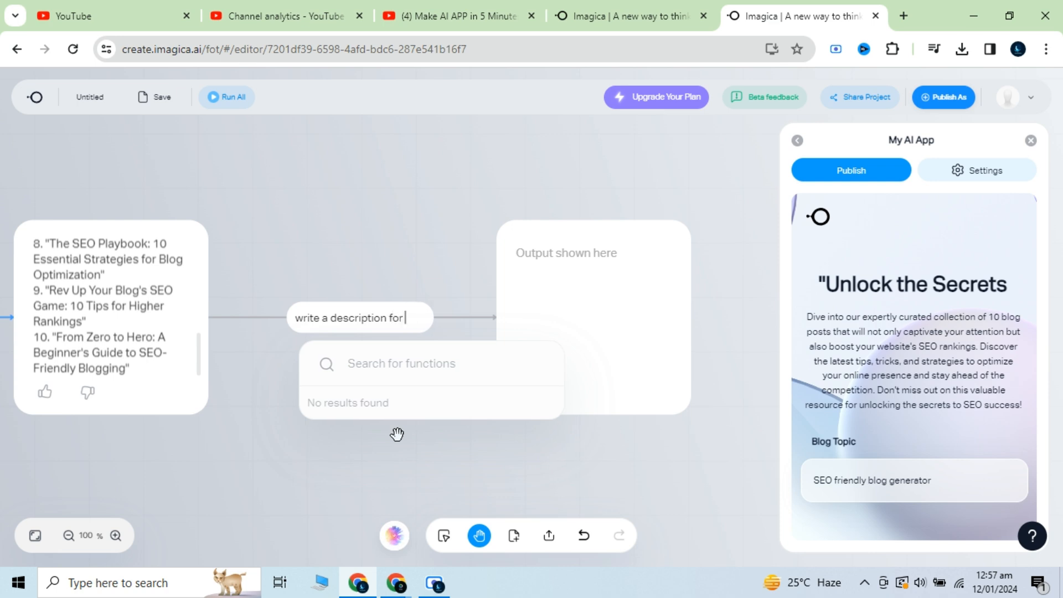
{"action": "type", "text": "the image  to generate fea"}
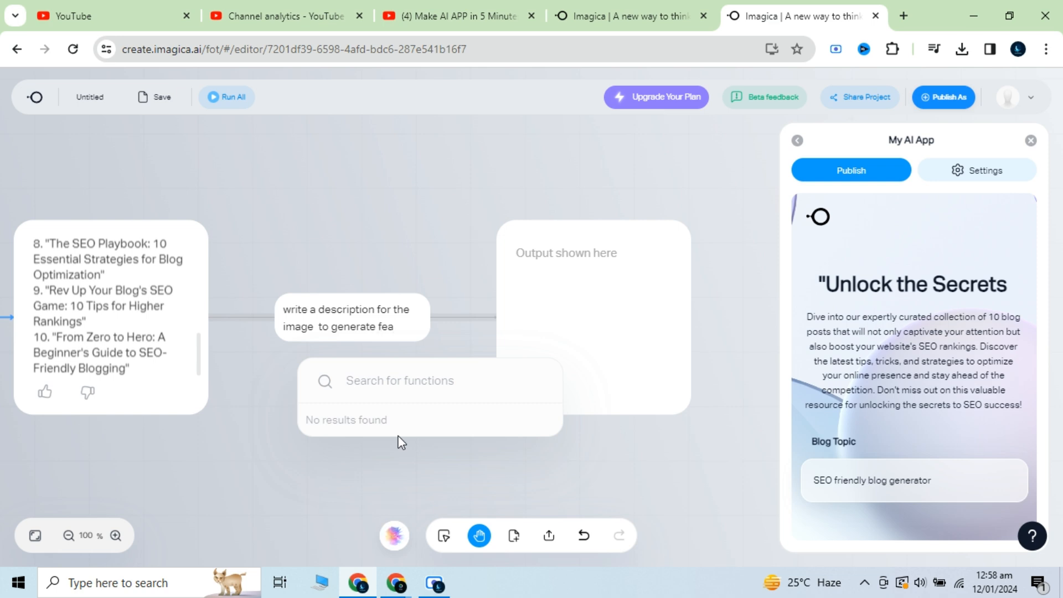
{"action": "type", "text": "ture image for the post"}
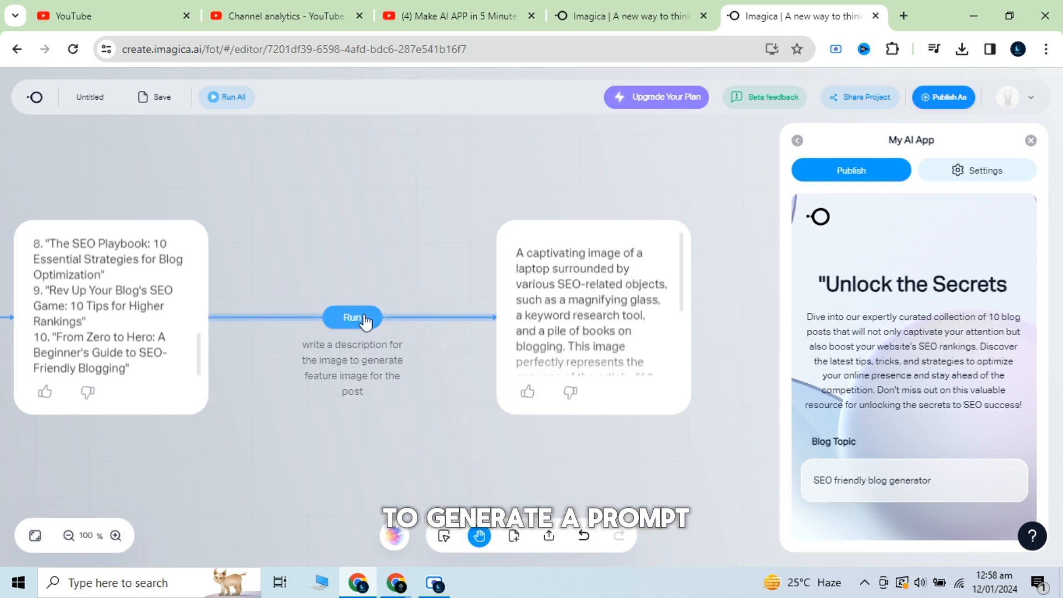
{"action": "left_click", "coordinate": [592, 315]}
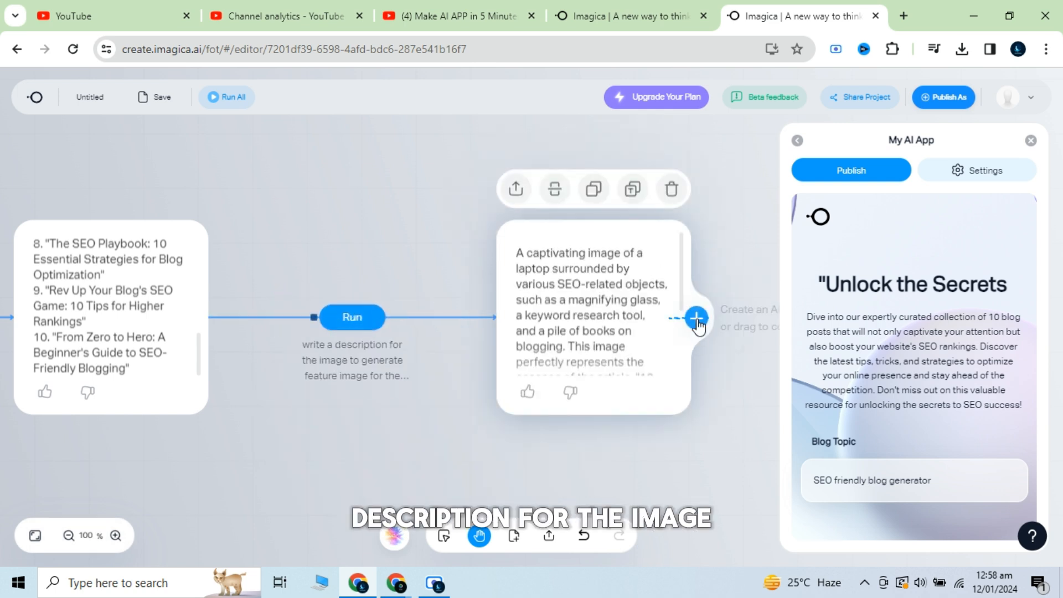
{"action": "left_click", "coordinate": [352, 316]}
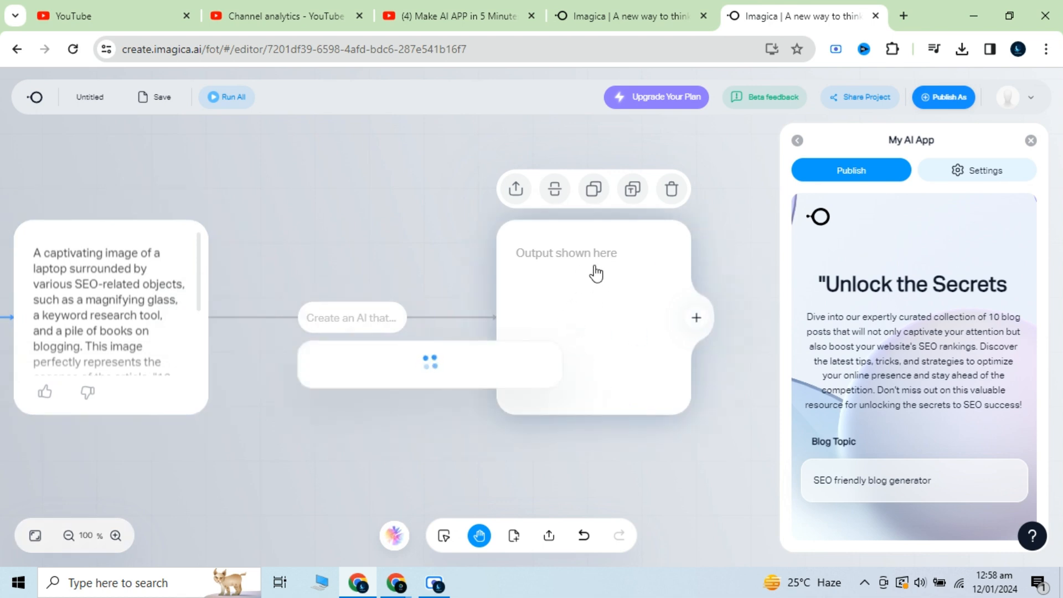
{"action": "left_click", "coordinate": [352, 318]}
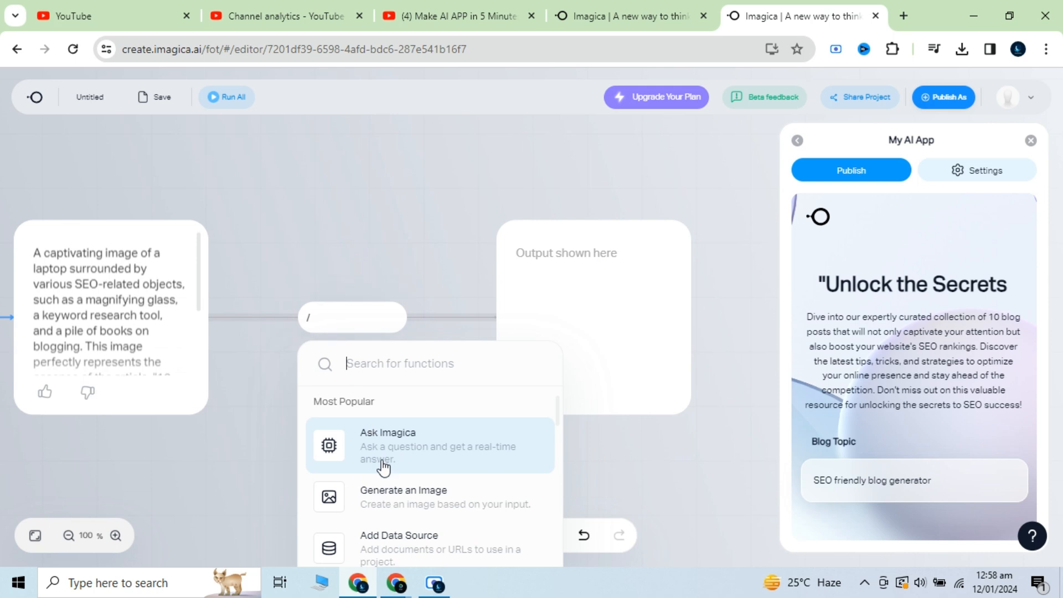
{"action": "mouse_move", "coordinate": [411, 493]}
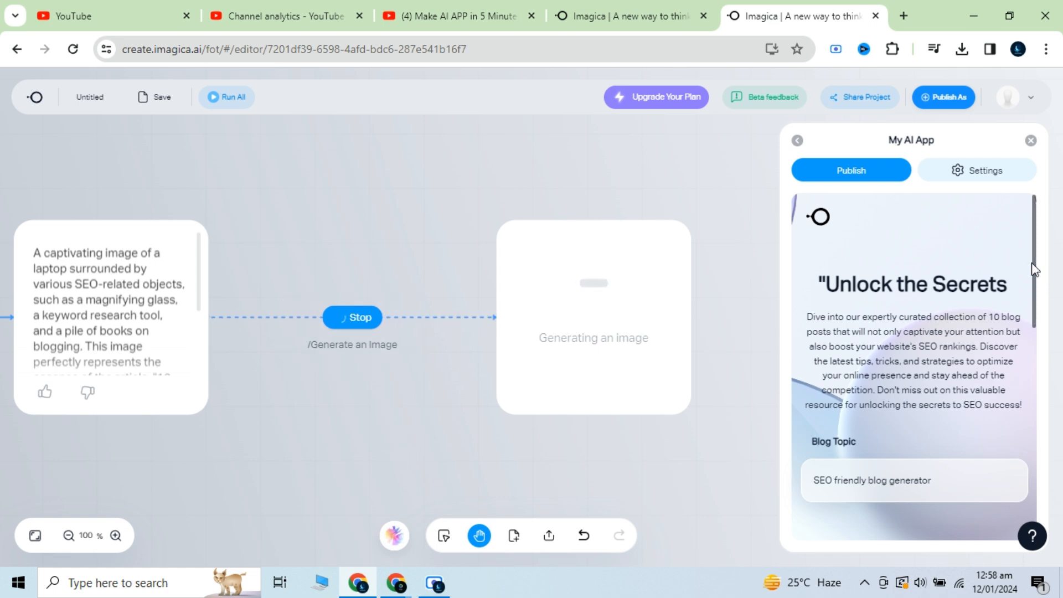
{"action": "mouse_move", "coordinate": [447, 425]}
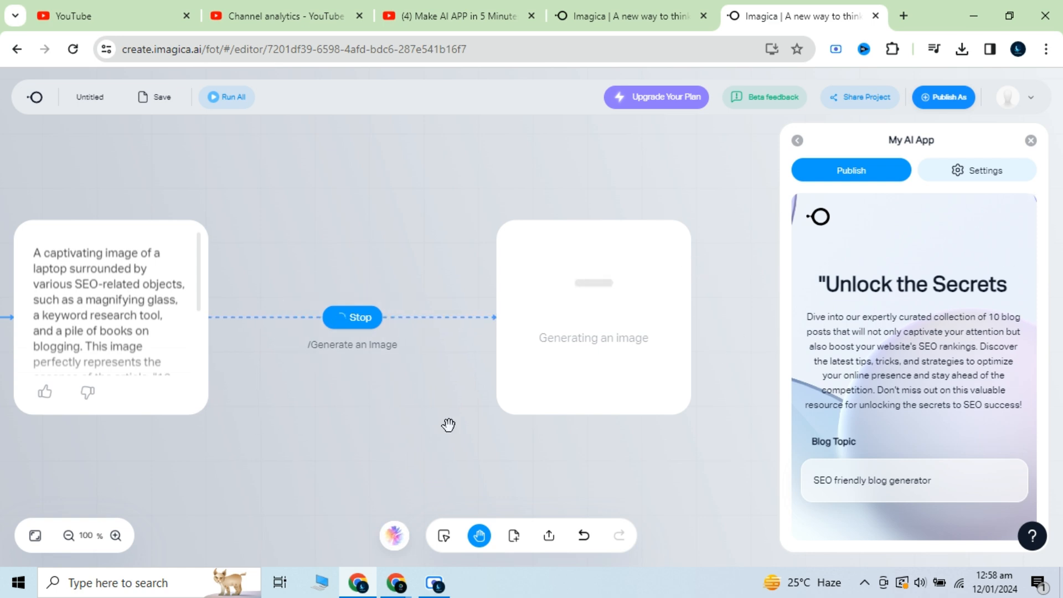
{"action": "mouse_move", "coordinate": [310, 445]}
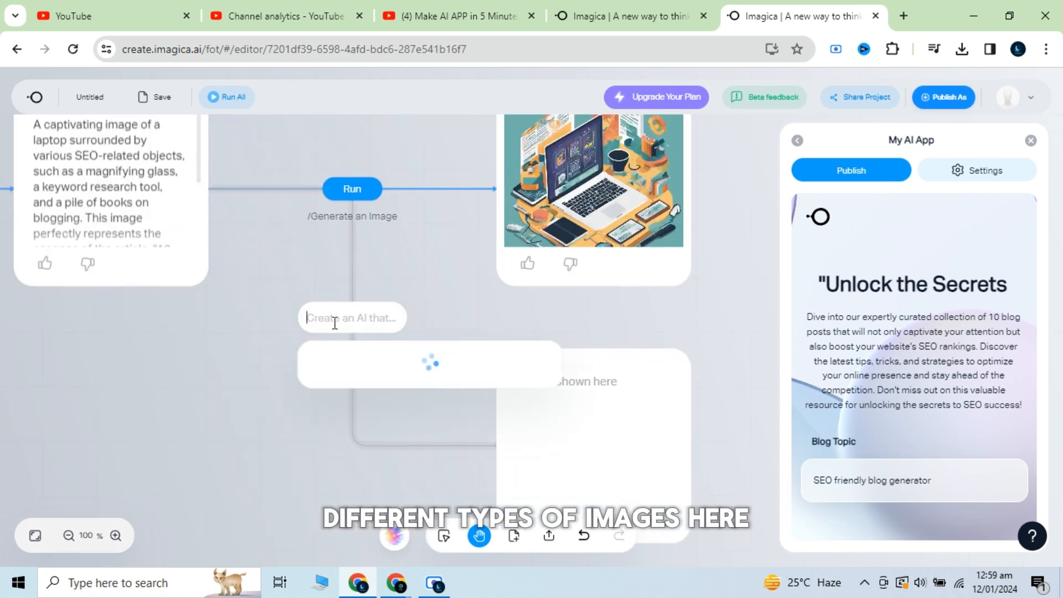
- Branch image steps off the description: a photo-realistic image and an animation-style image
{"action": "type", "text": "/"}
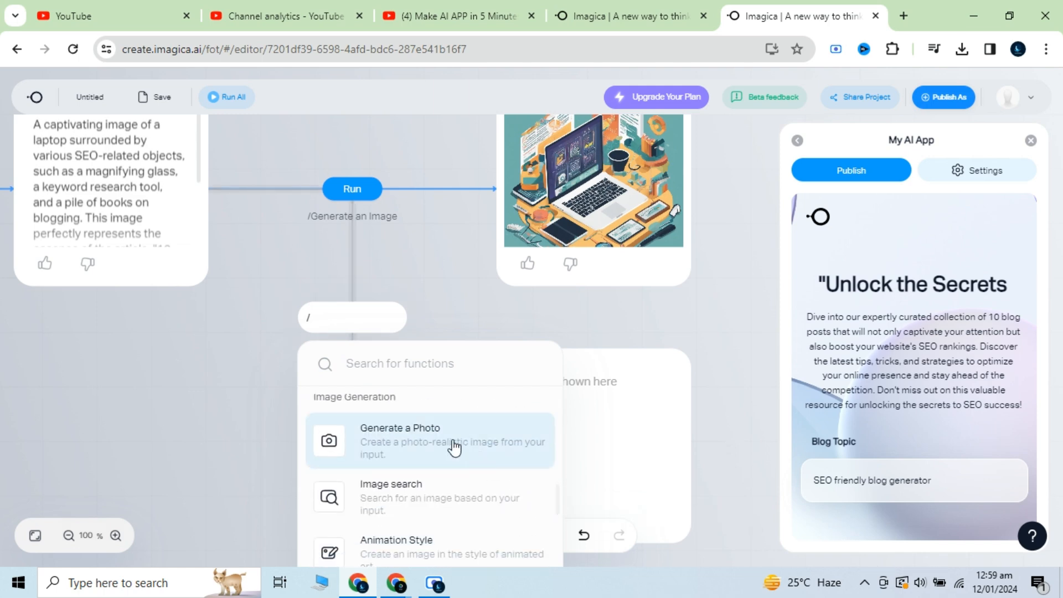
{"action": "left_click", "coordinate": [399, 440]}
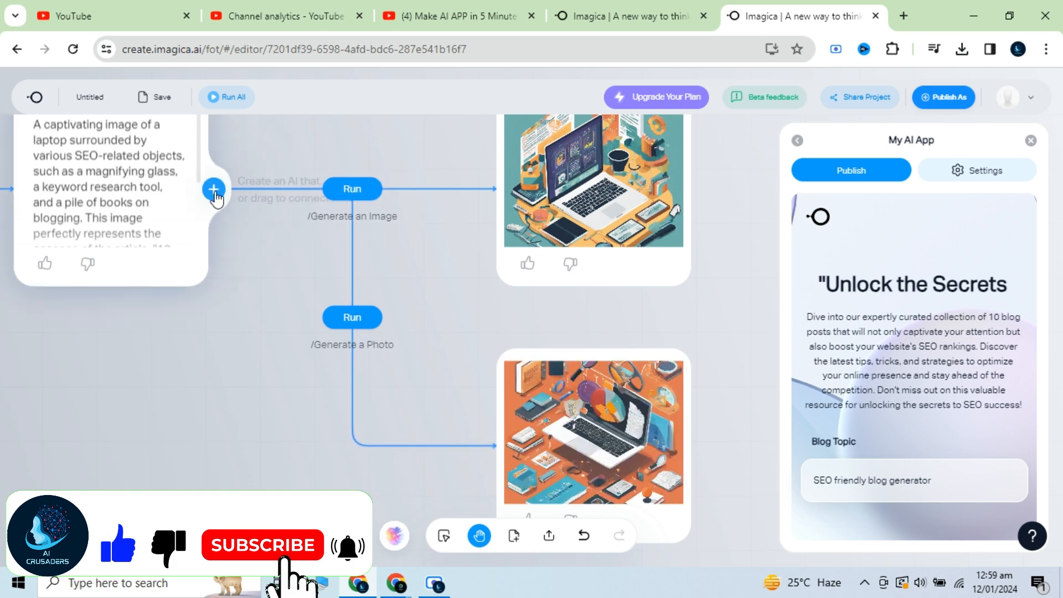
{"action": "left_click", "coordinate": [213, 189]}
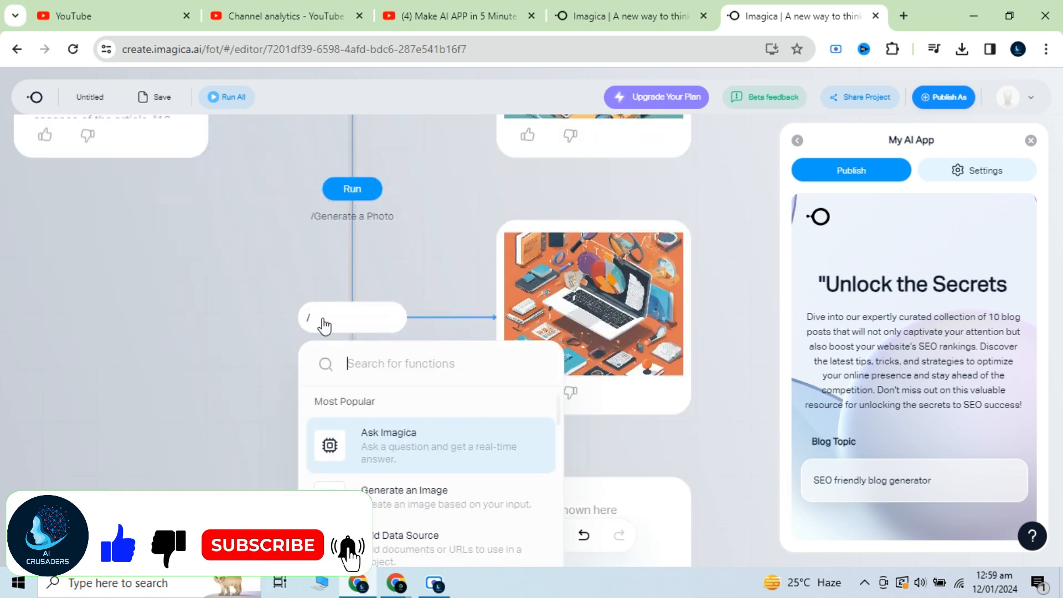
{"action": "scroll", "scroll_direction": "down", "scroll_amount": 3}
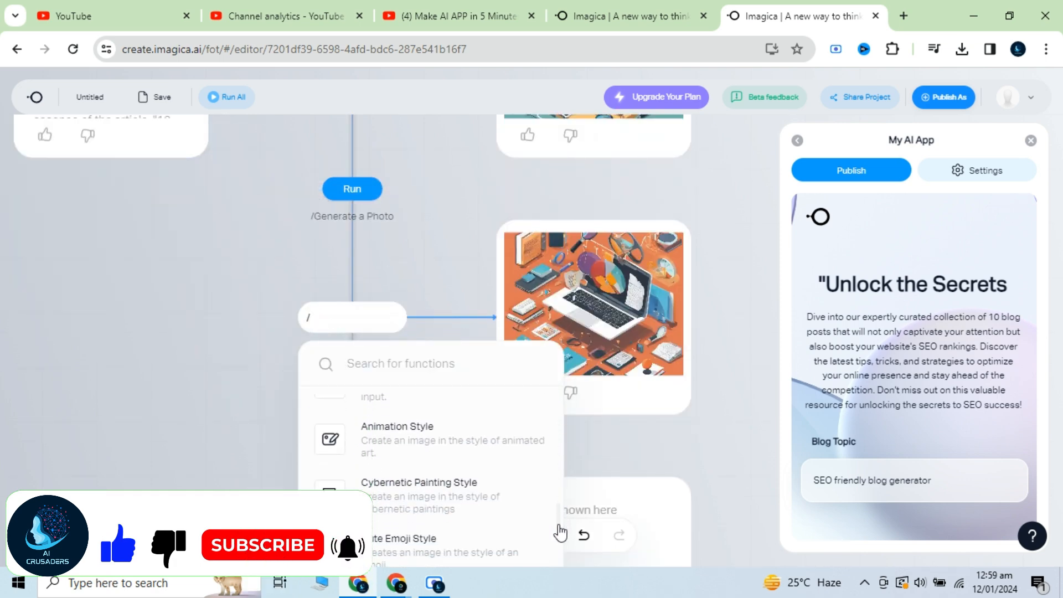
{"action": "left_click", "coordinate": [396, 434]}
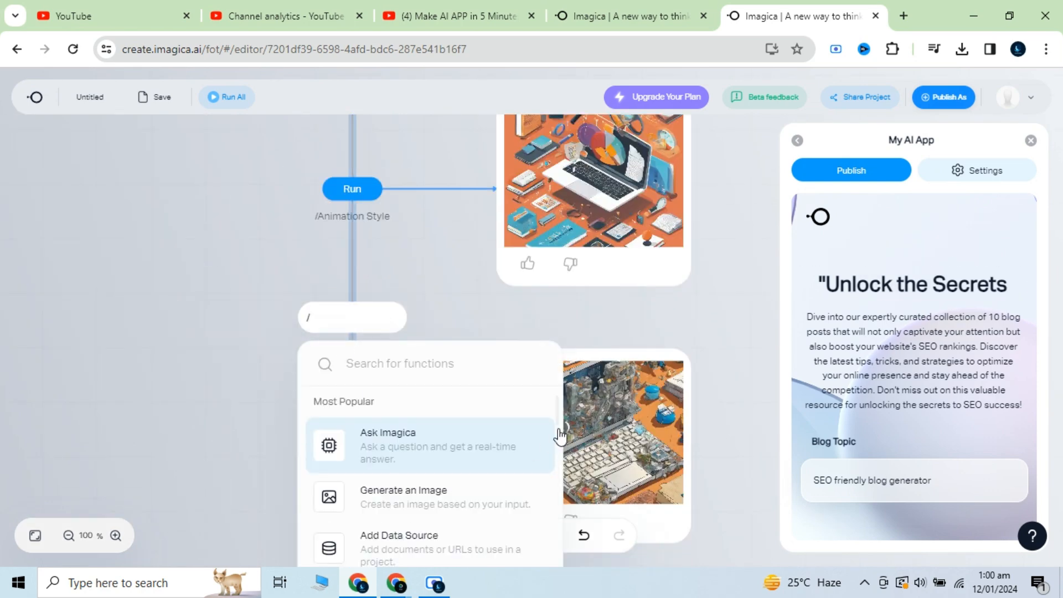
- Add a Cybernetic Painting Style image branch and view all three laptop image branches
{"action": "scroll", "scroll_direction": "down", "scroll_amount": 3}
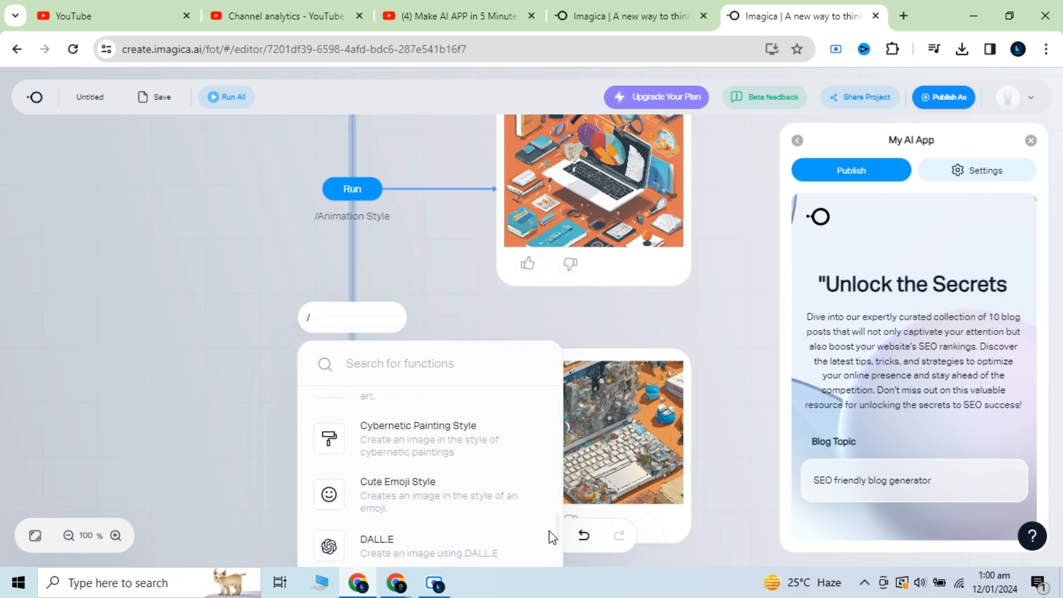
{"action": "left_click", "coordinate": [418, 439]}
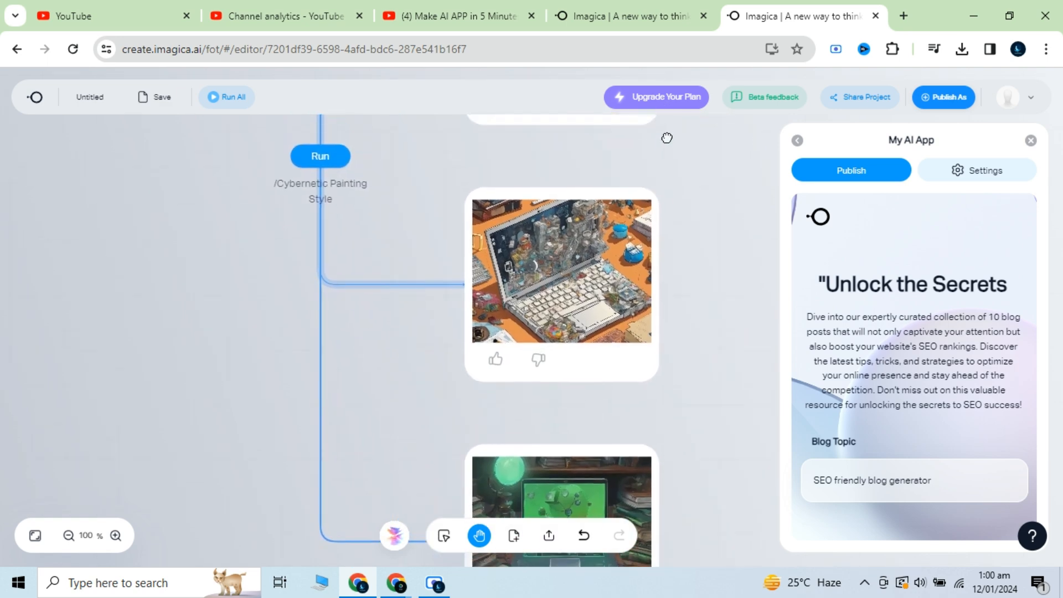
{"action": "left_click", "coordinate": [69, 536]}
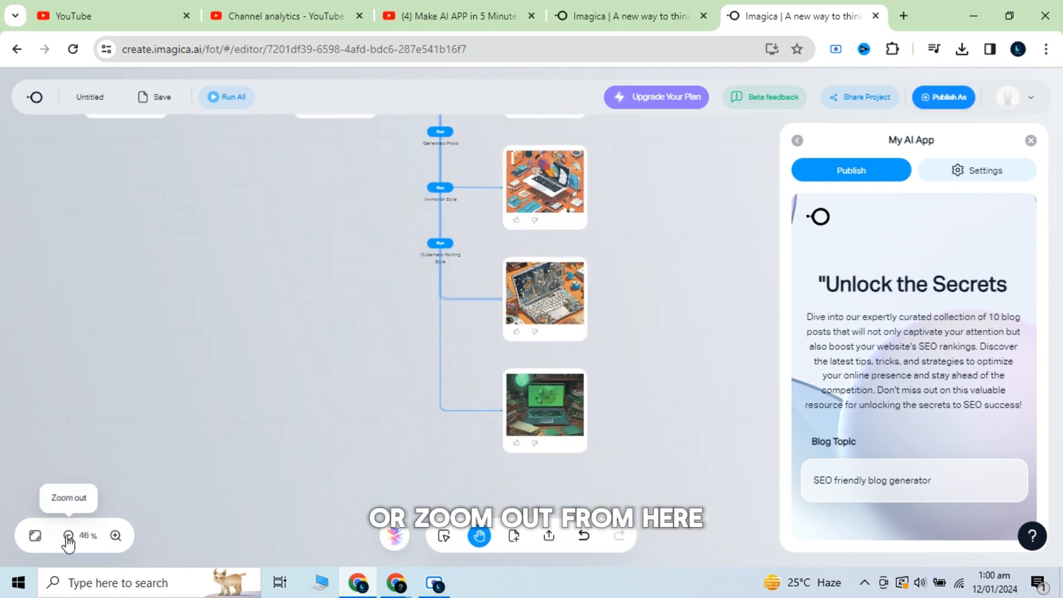
{"action": "left_click", "coordinate": [66, 536]}
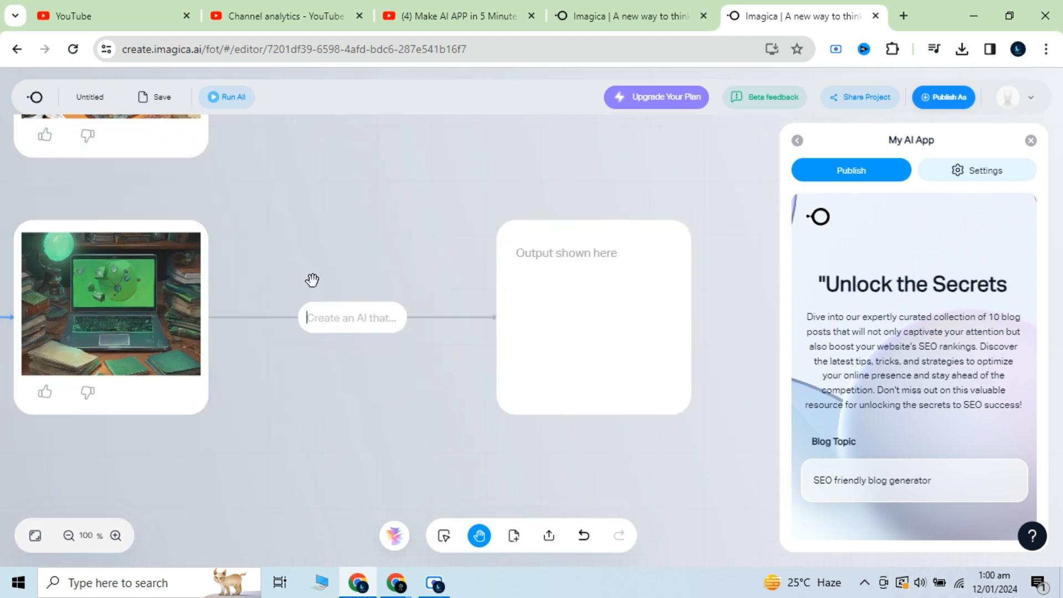
- Add and run a step to 'Write an SEO friendly post description according to the title'
{"action": "left_click", "coordinate": [352, 318]}
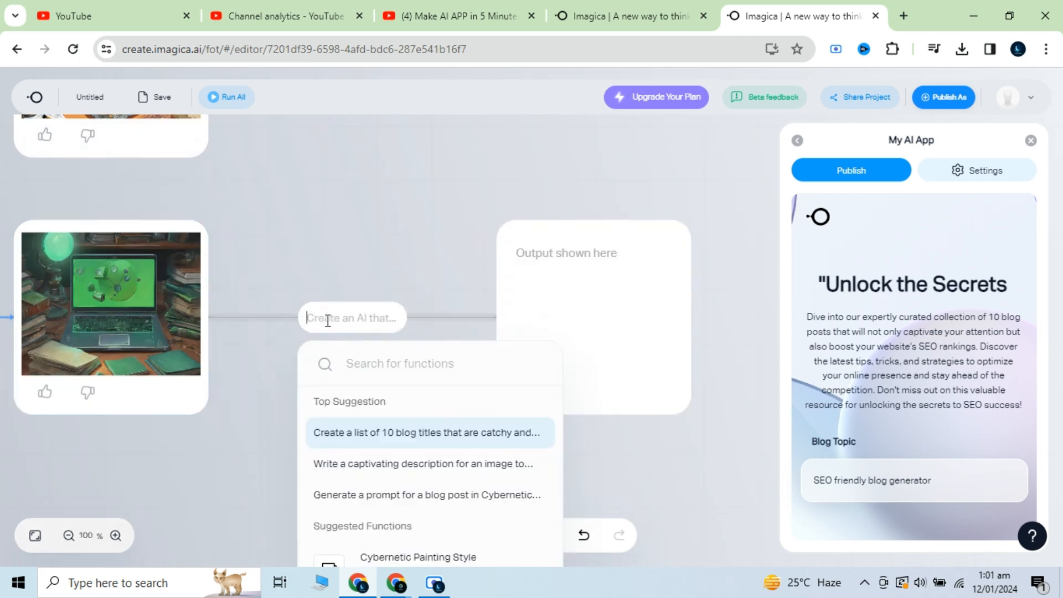
{"action": "type", "text": "Write"}
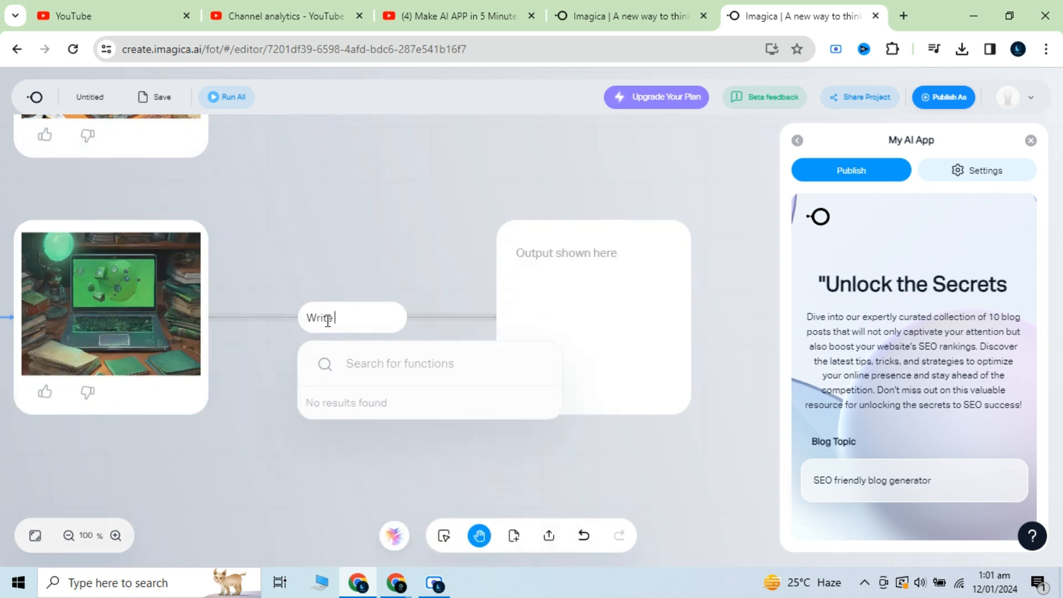
{"action": "type", "text": "an SEO friendly post descrip"}
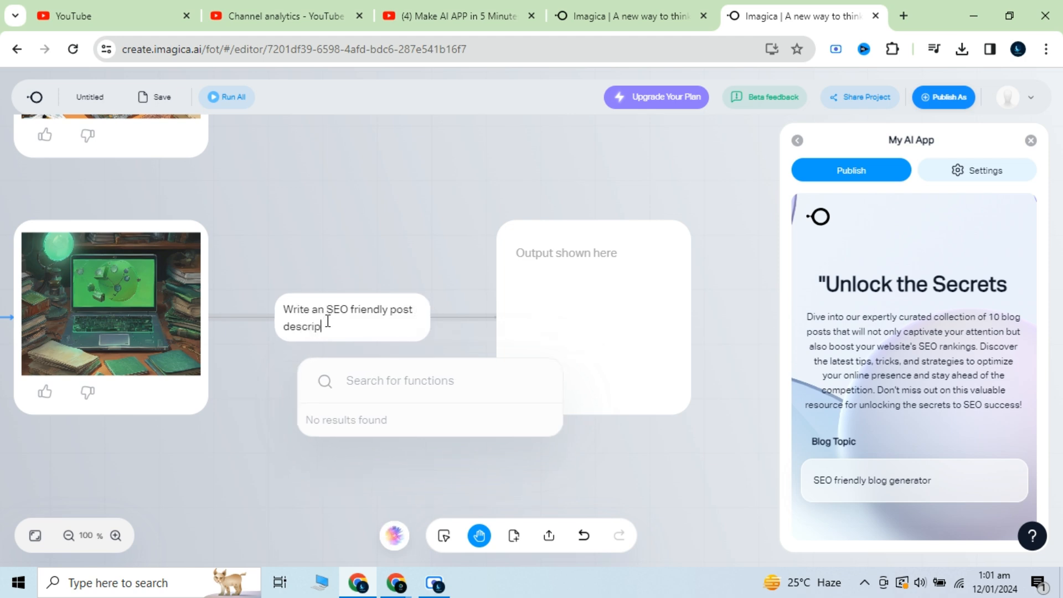
{"action": "type", "text": "tion a"}
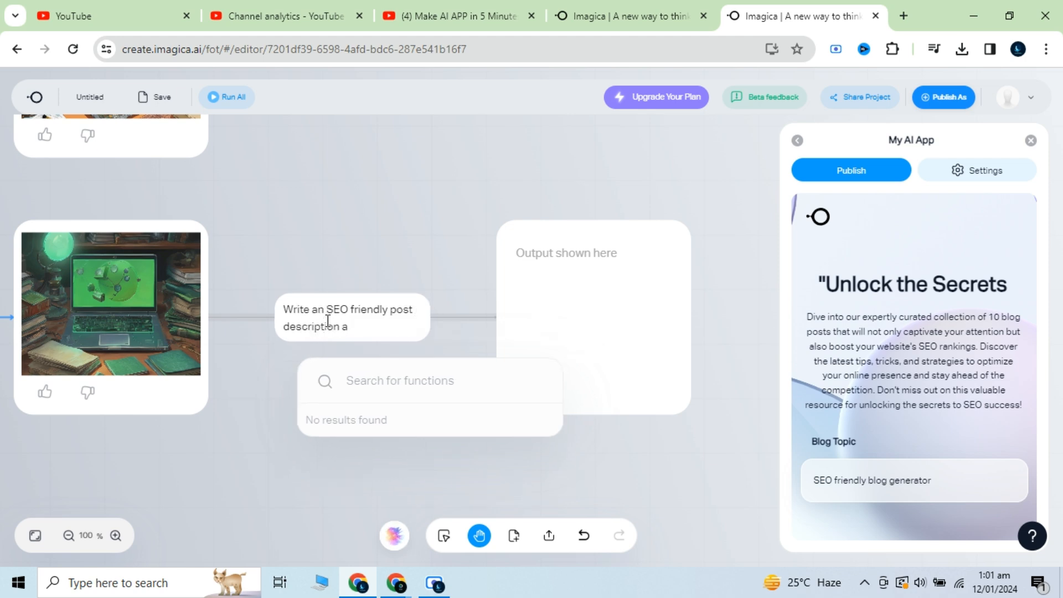
{"action": "type", "text": "ccording to the title."}
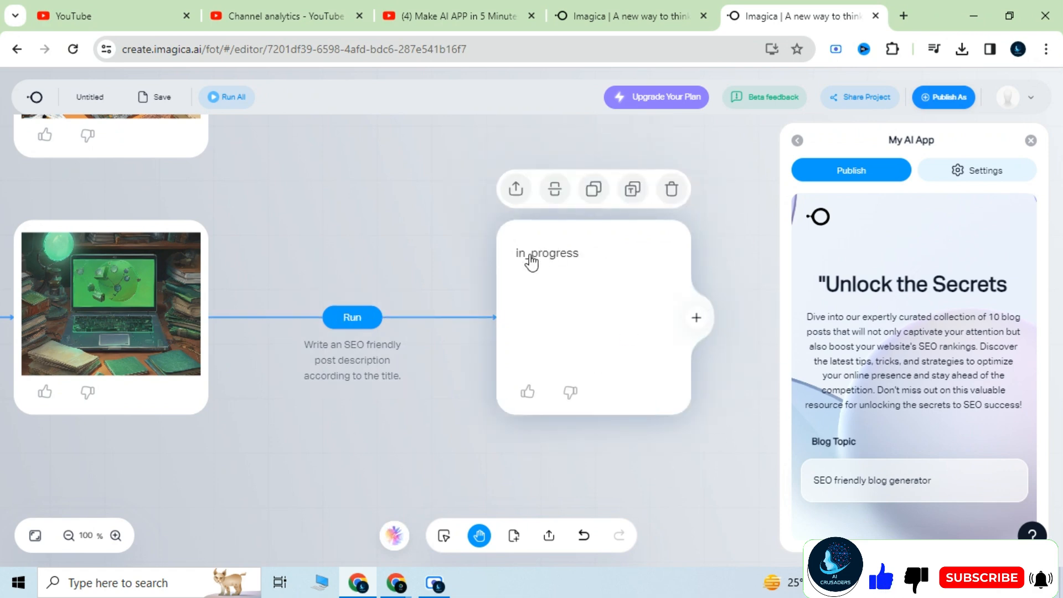
{"action": "left_click", "coordinate": [352, 317]}
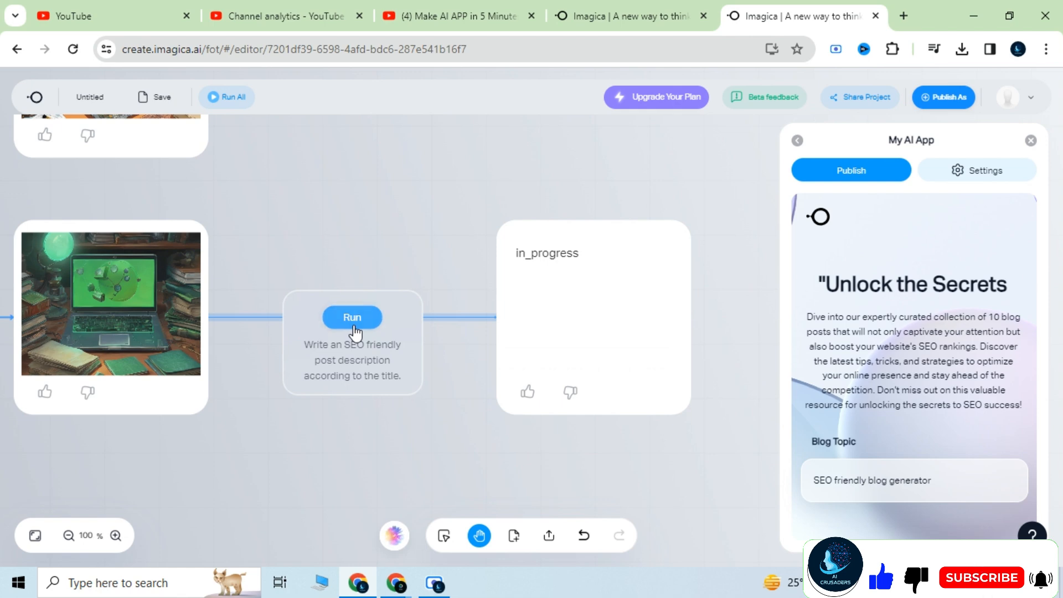
{"action": "left_click", "coordinate": [352, 317]}
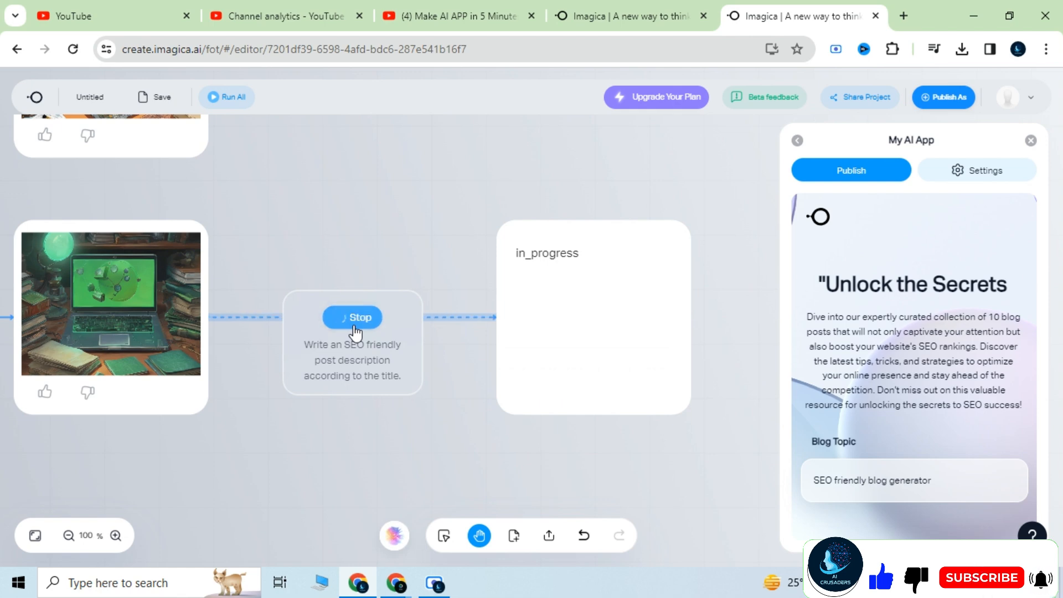
{"action": "left_click", "coordinate": [352, 317]}
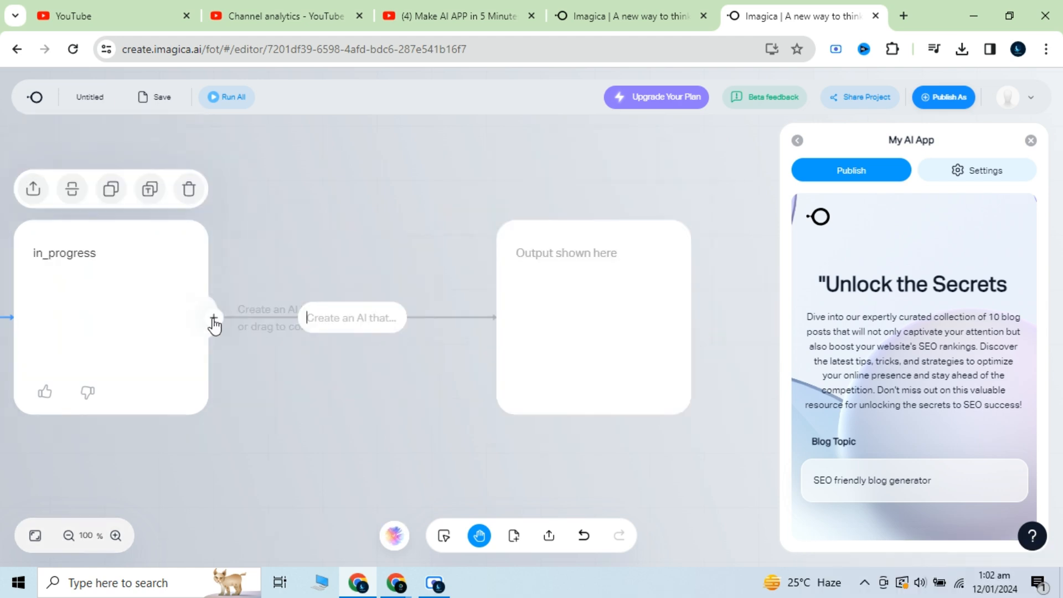
- Add and run a step creating SEO-based keywords and #tags for the post, producing a keyword list
{"action": "left_click", "coordinate": [352, 316]}
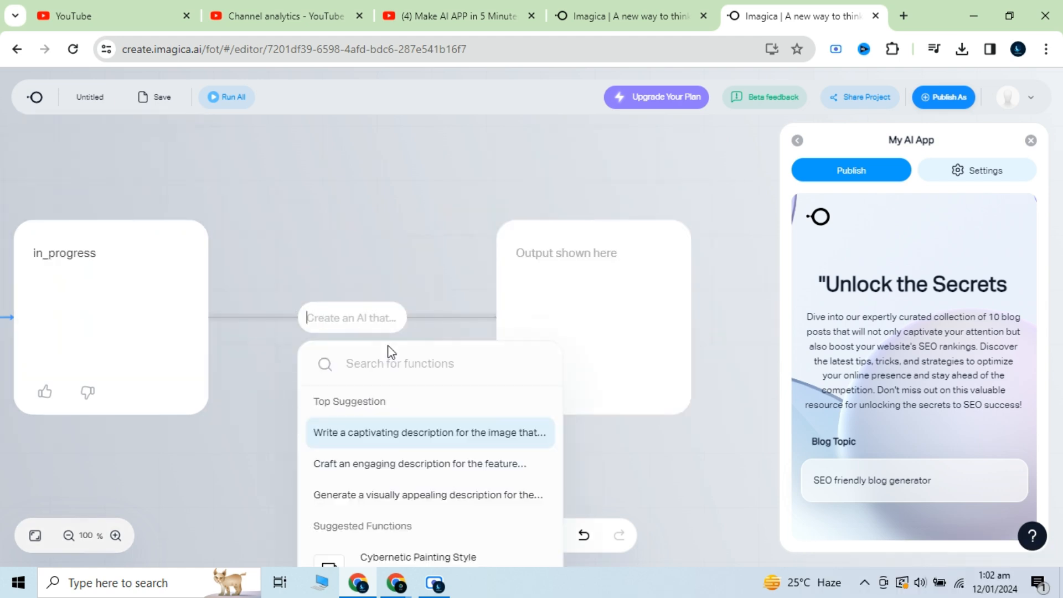
{"action": "type", "text": "create some keywords  and"}
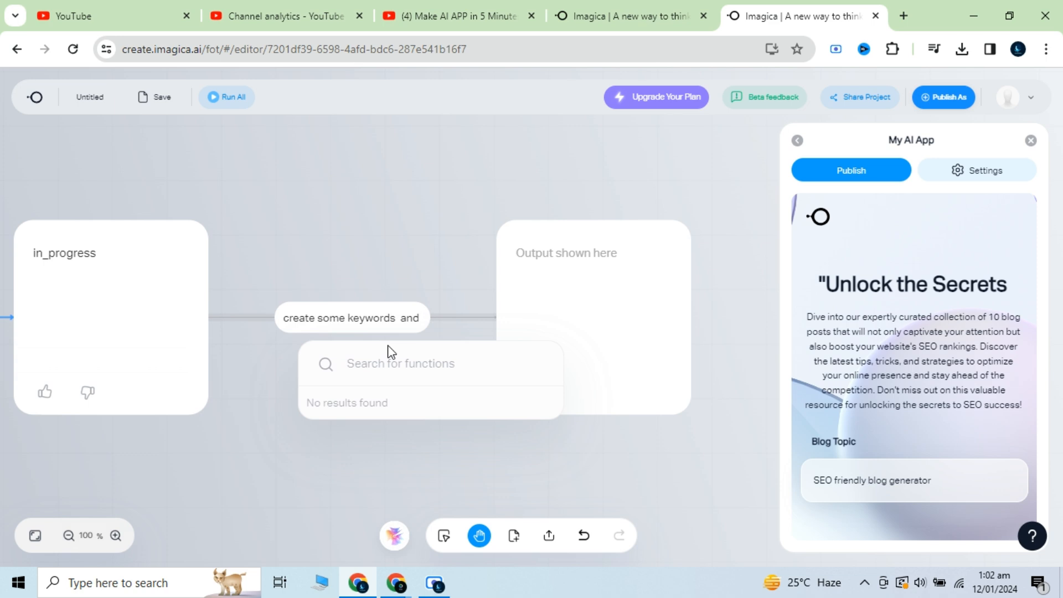
{"action": "type", "text": "#tags for the post that"}
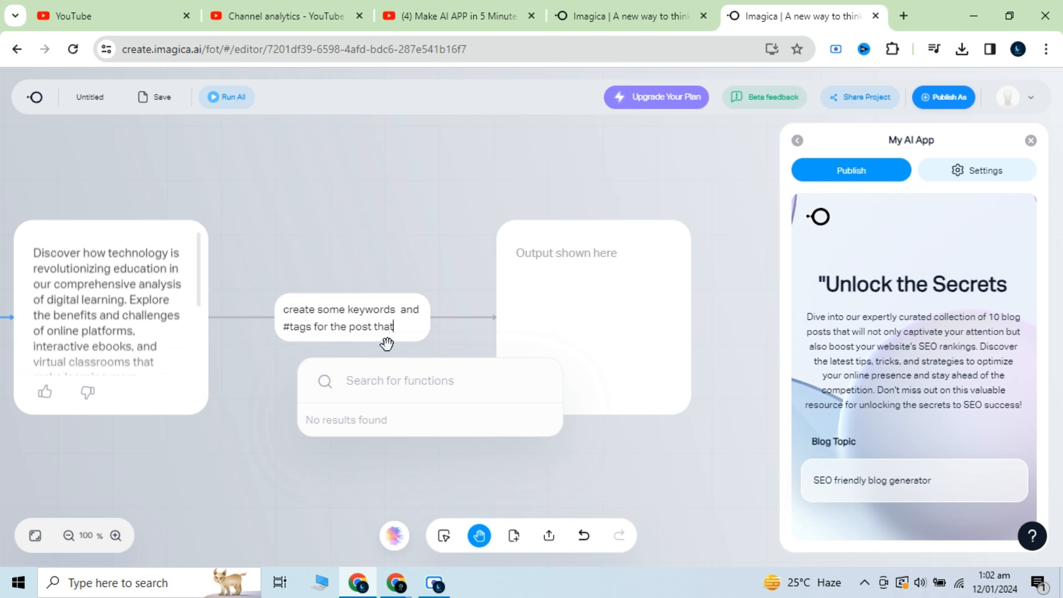
{"action": "type", "text": "should b"}
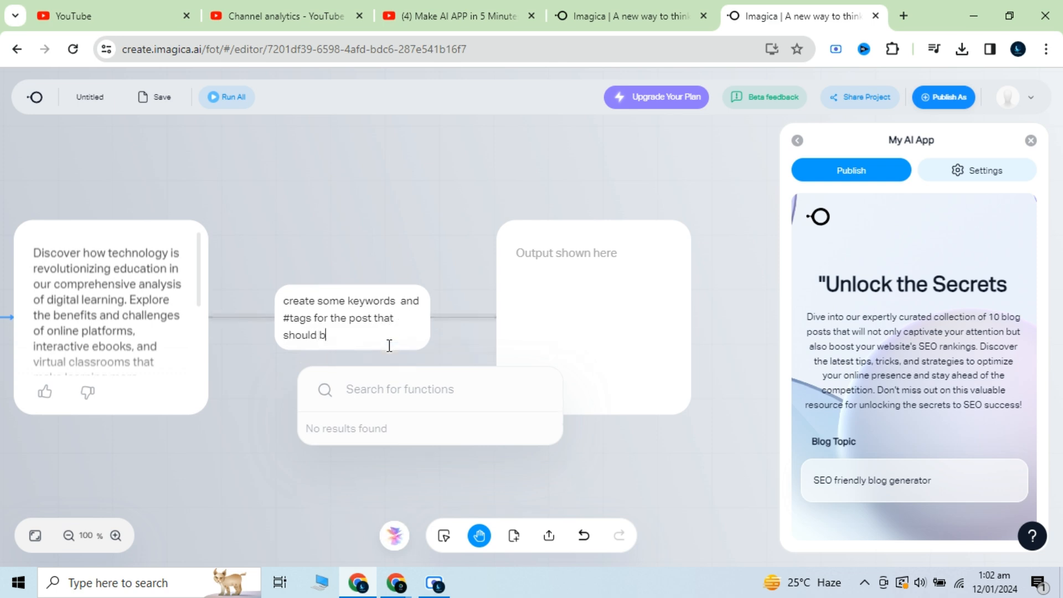
{"action": "type", "text": "e SEO"}
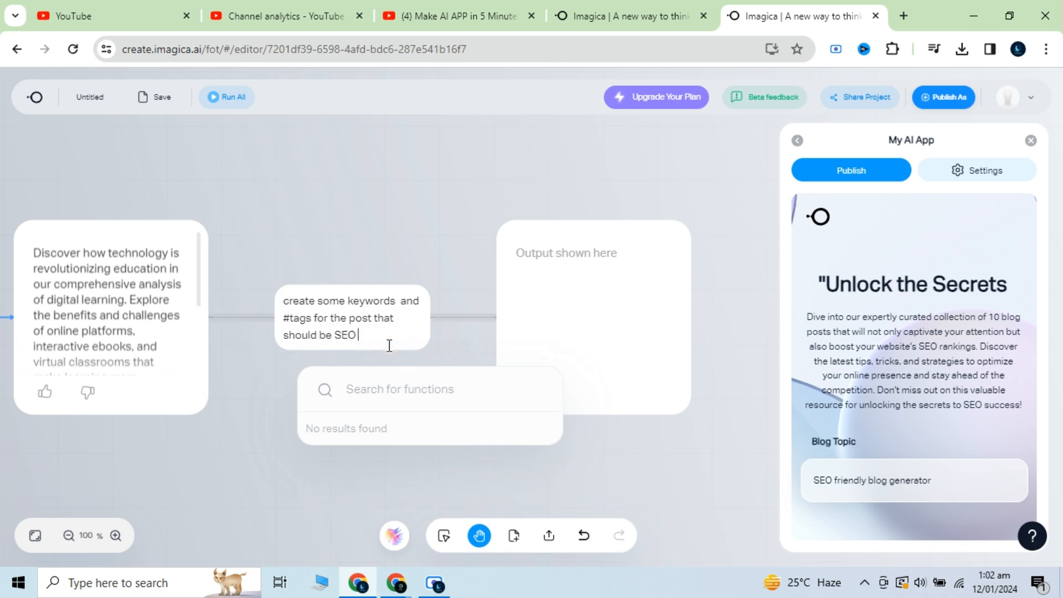
{"action": "type", "text": "based"}
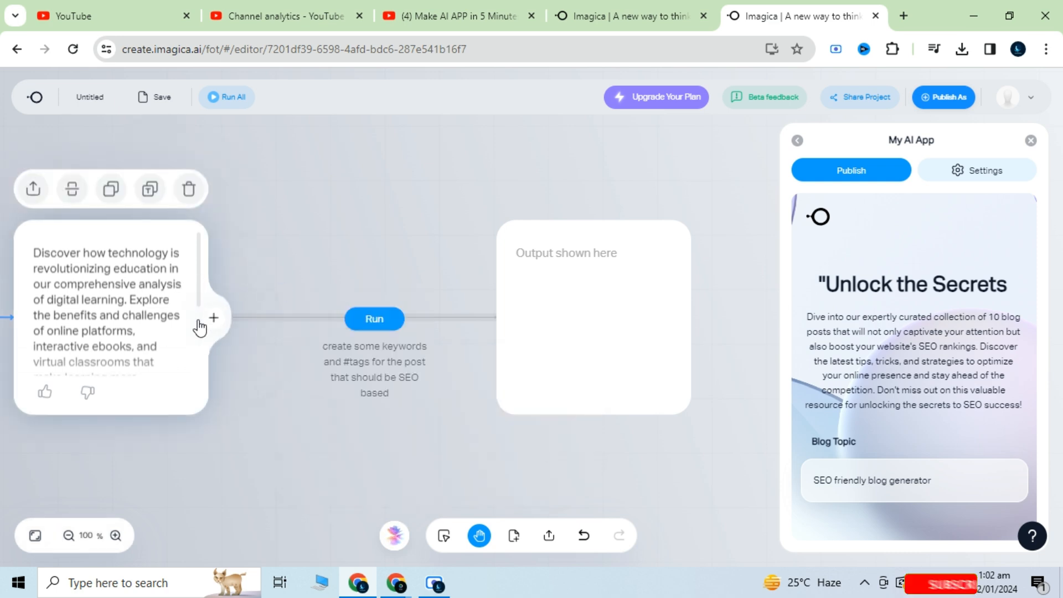
{"action": "left_click", "coordinate": [374, 318]}
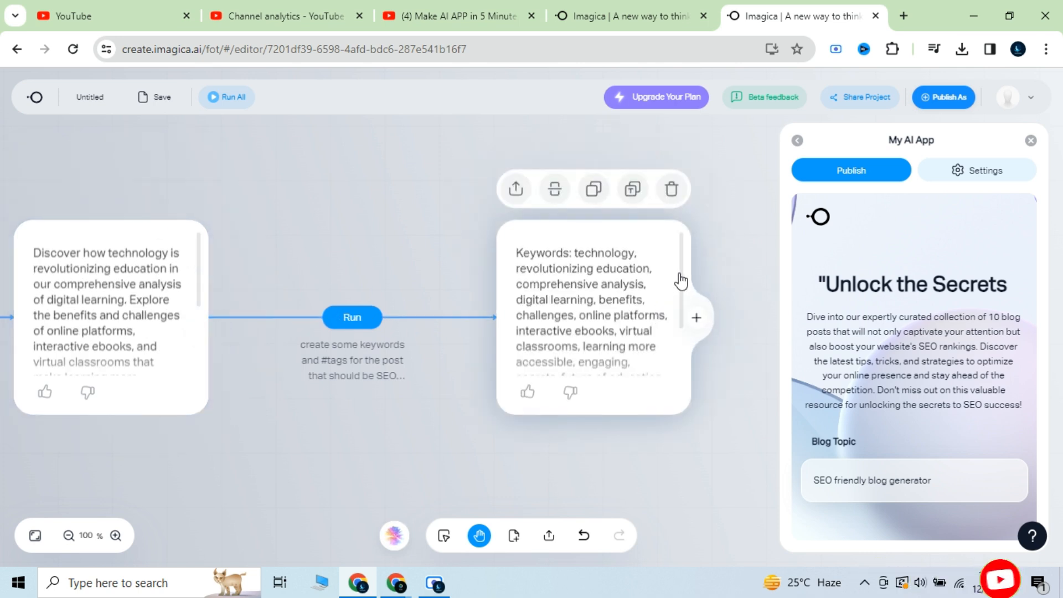
{"action": "scroll", "scroll_direction": "down", "scroll_amount": 3}
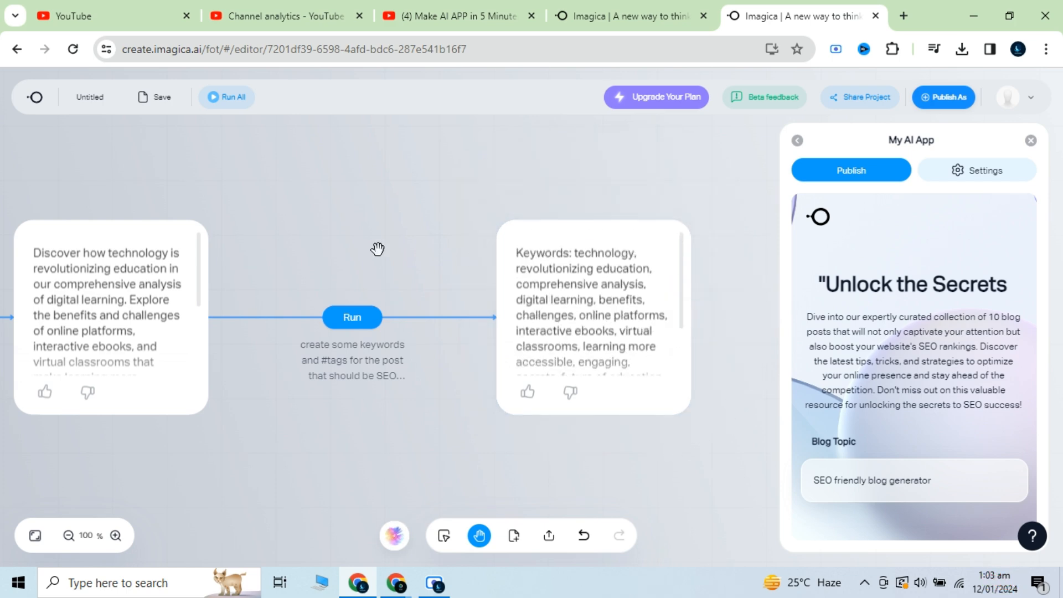
- Zoom the canvas out to show the whole flow from Blog Topic input to keyword output
{"action": "left_click", "coordinate": [69, 535]}
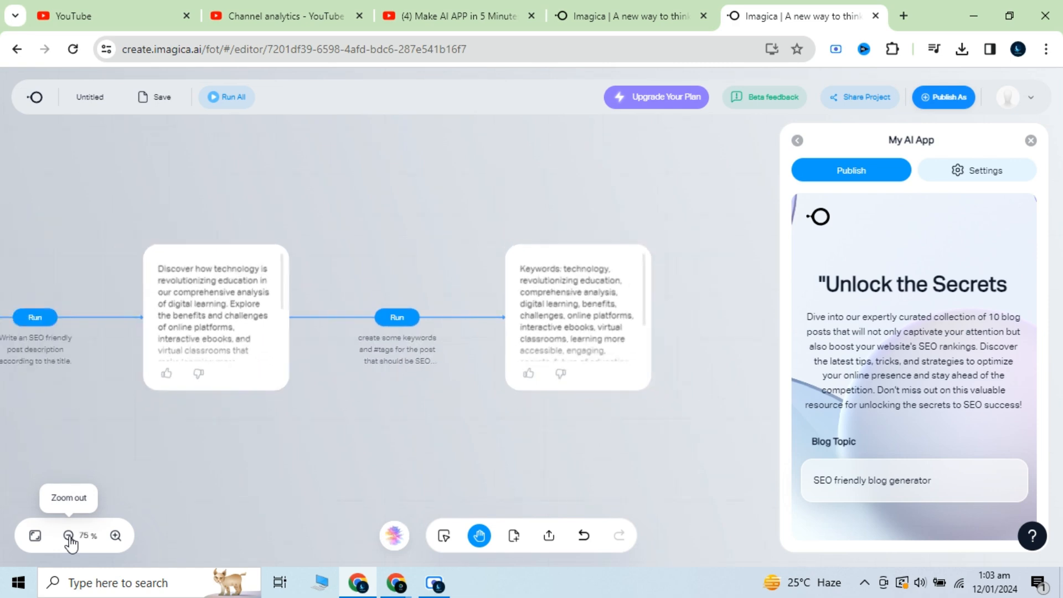
{"action": "left_click", "coordinate": [69, 536]}
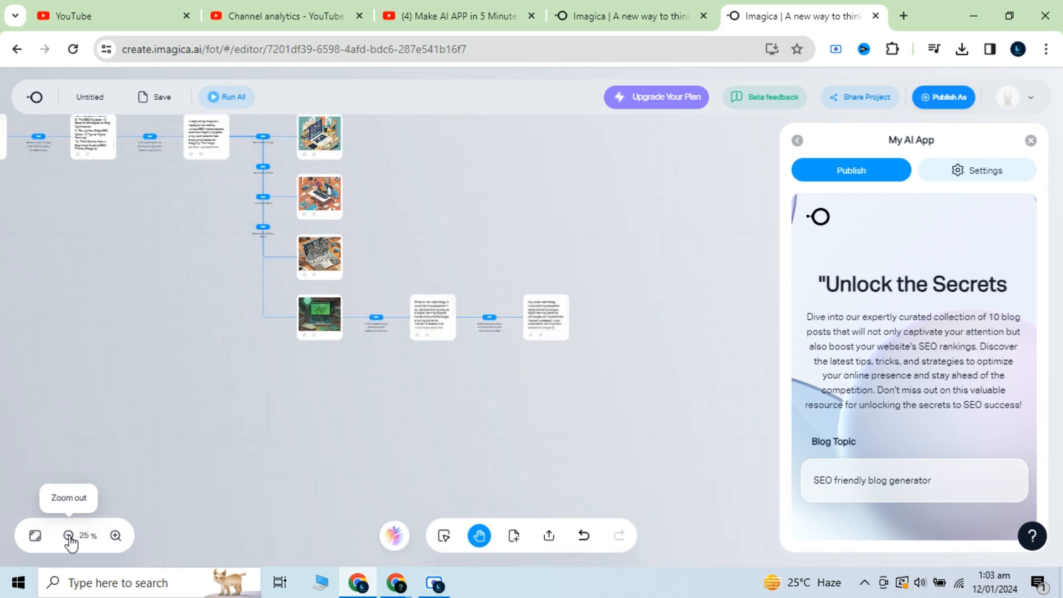
{"action": "left_click", "coordinate": [69, 536]}
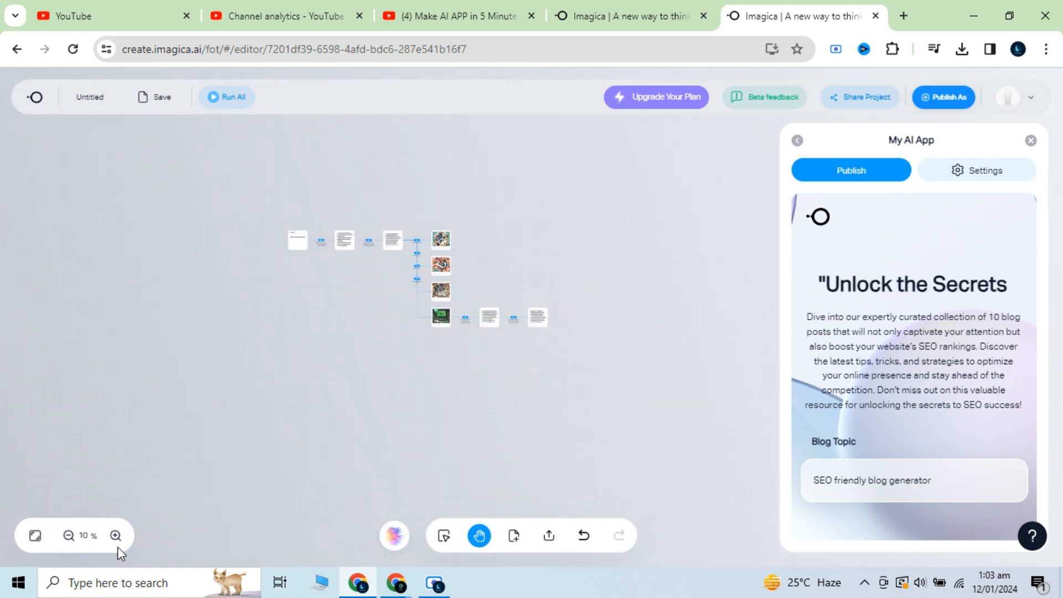
{"action": "left_click", "coordinate": [116, 536]}
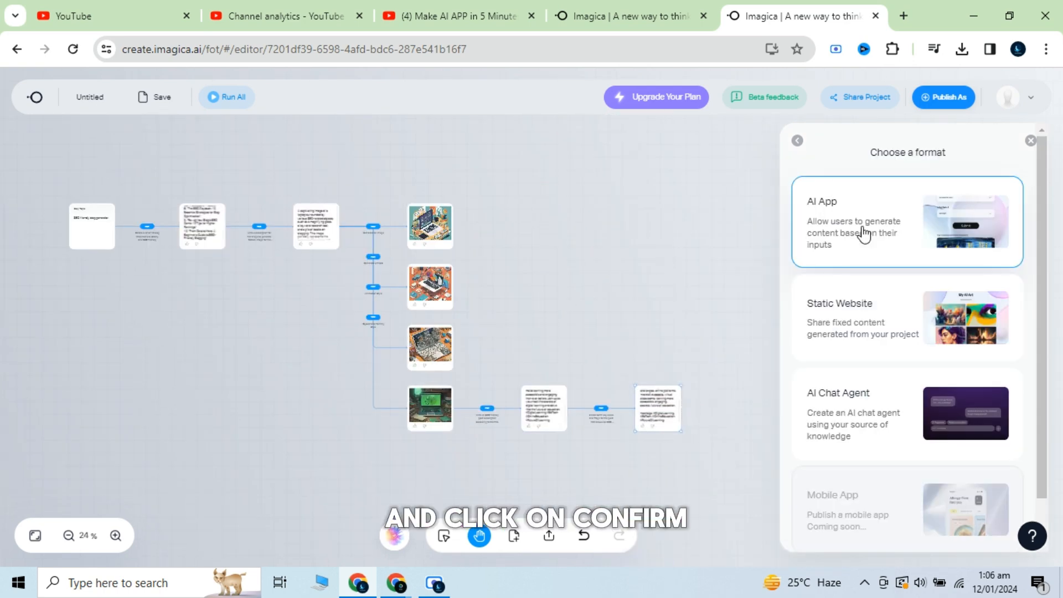
- Publish the project in AI App format as My AI App 1 and copy its share link
{"action": "left_click", "coordinate": [1029, 140]}
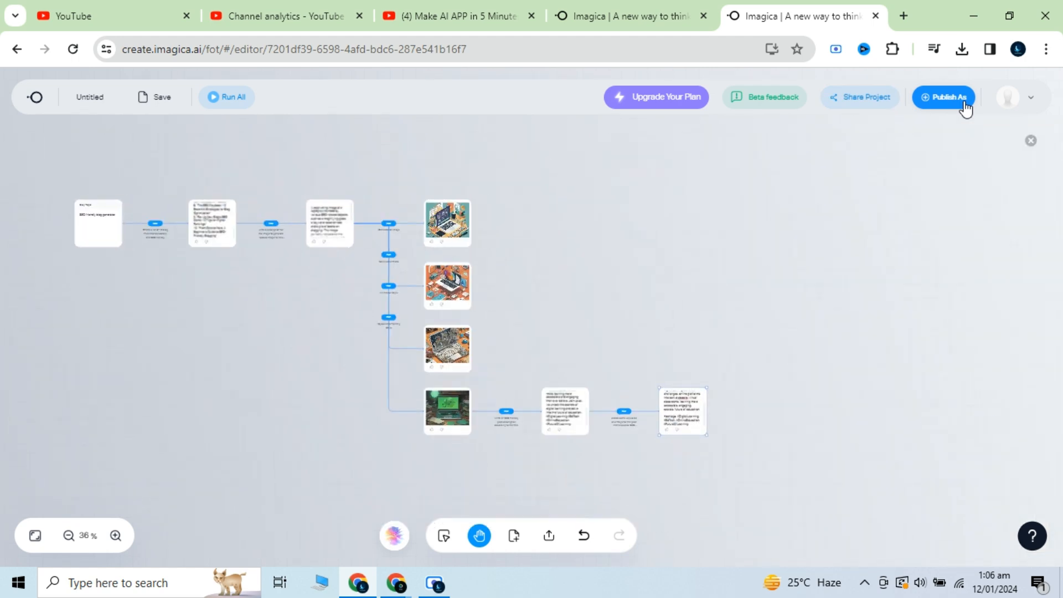
{"action": "left_click", "coordinate": [950, 98]}
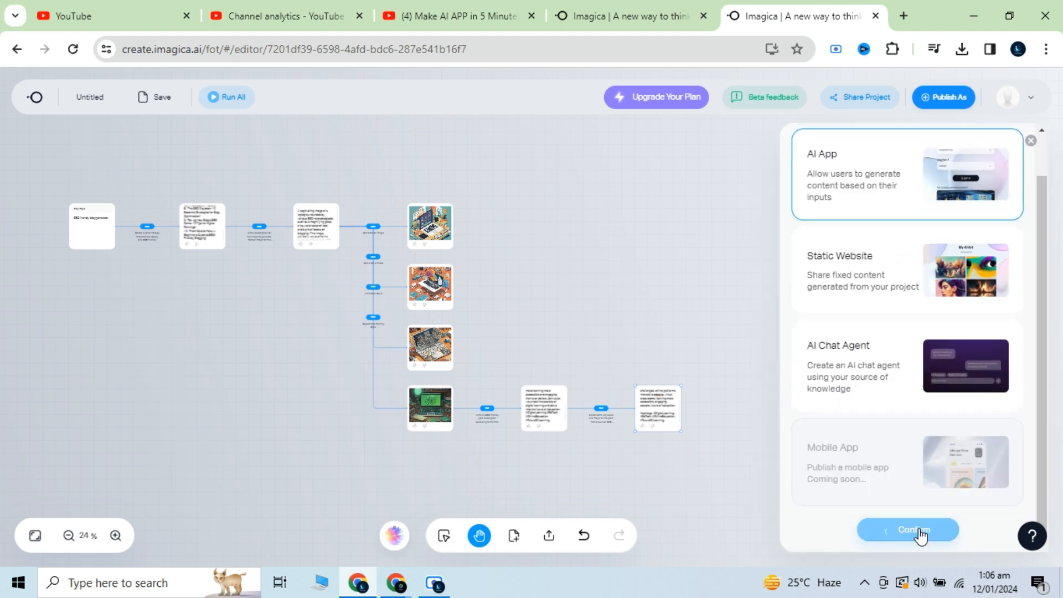
{"action": "left_click", "coordinate": [915, 529]}
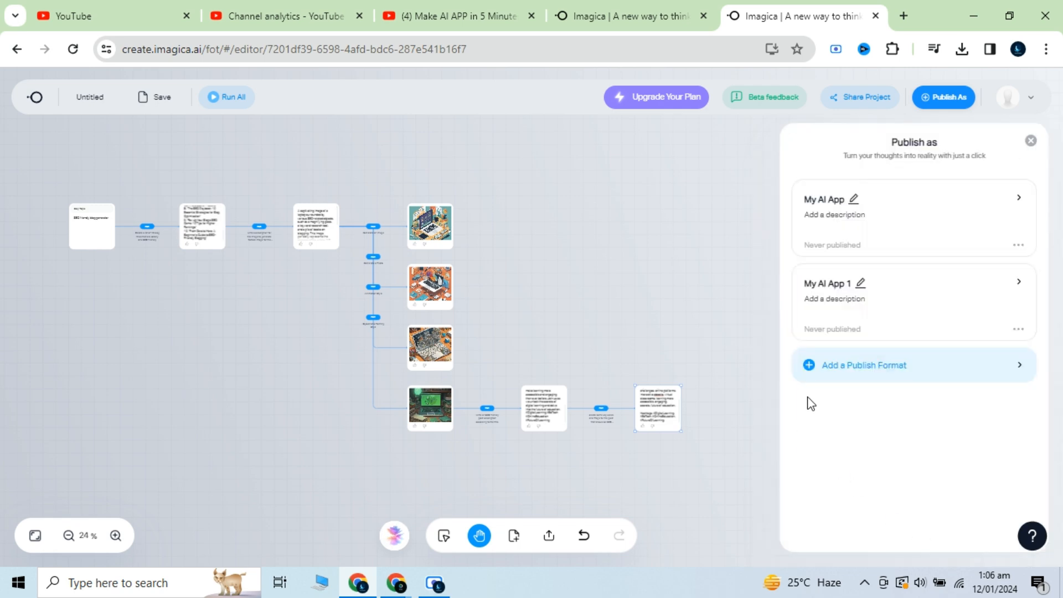
{"action": "left_click", "coordinate": [911, 299]}
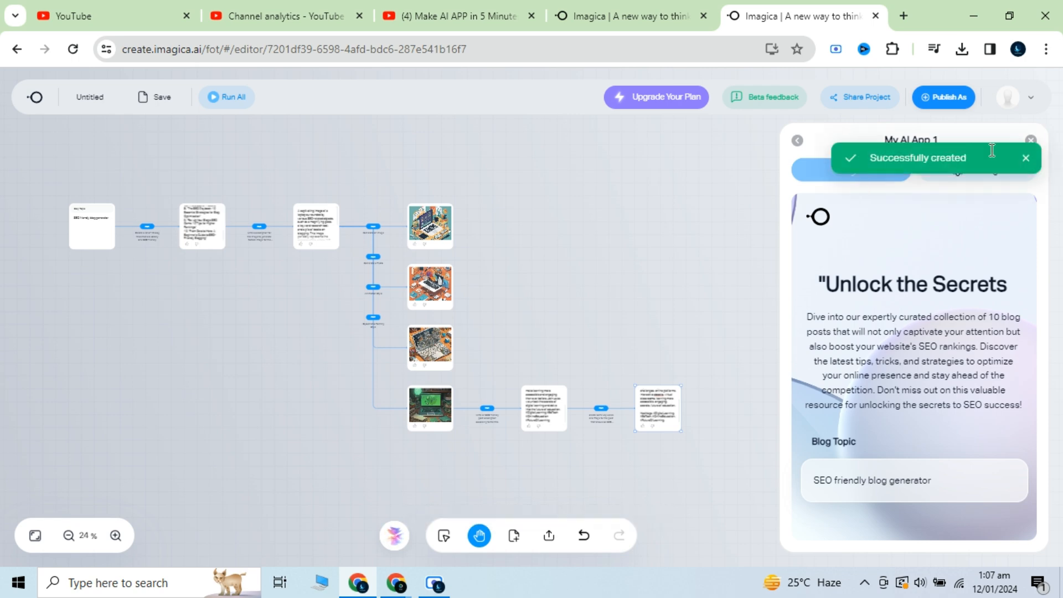
{"action": "left_click", "coordinate": [980, 170]}
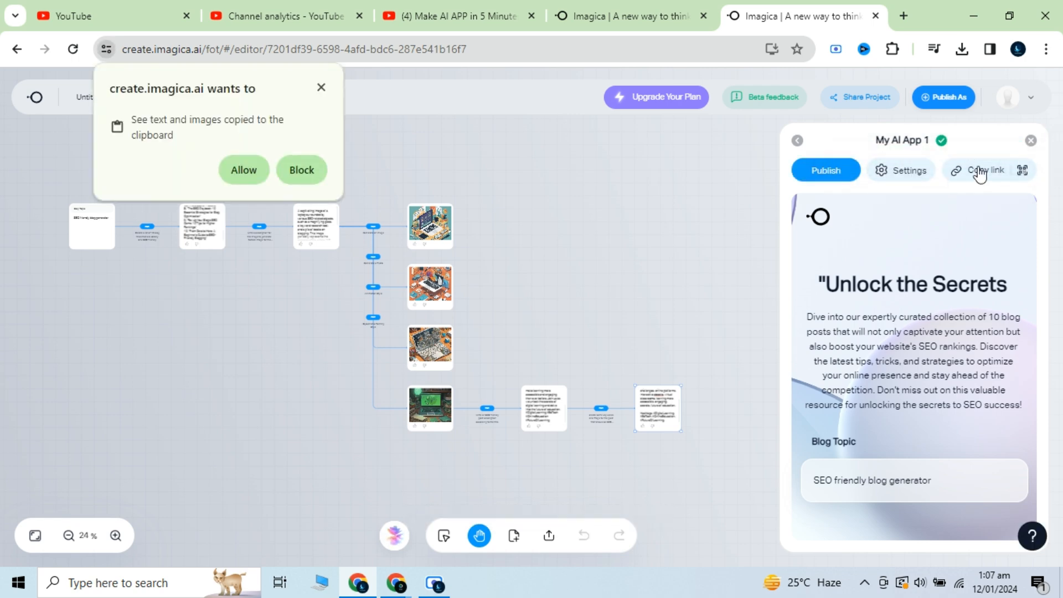
{"action": "mouse_move", "coordinate": [1000, 193]}
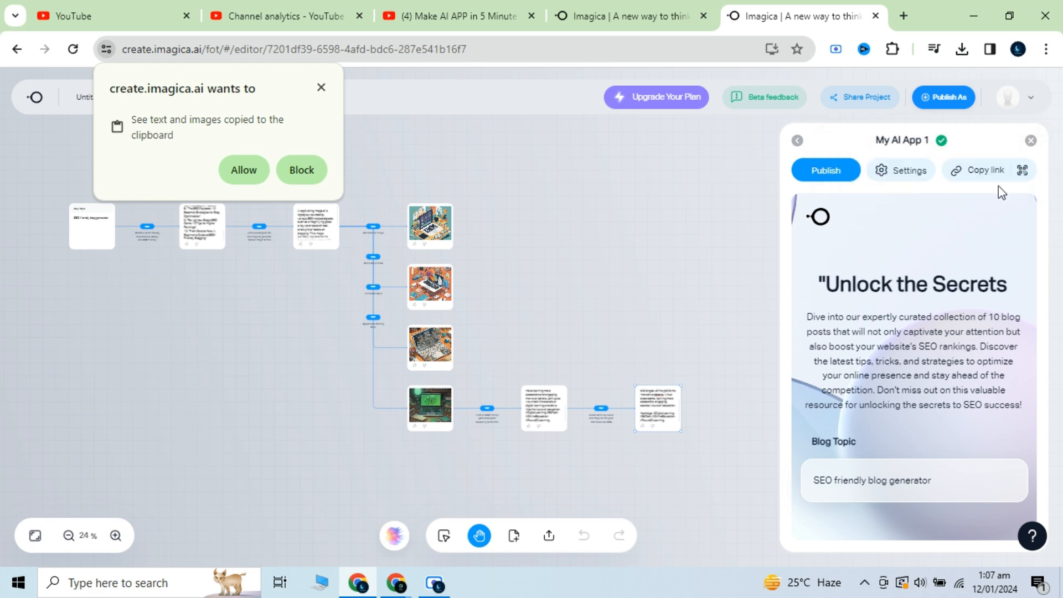
{"action": "mouse_move", "coordinate": [905, 202]}
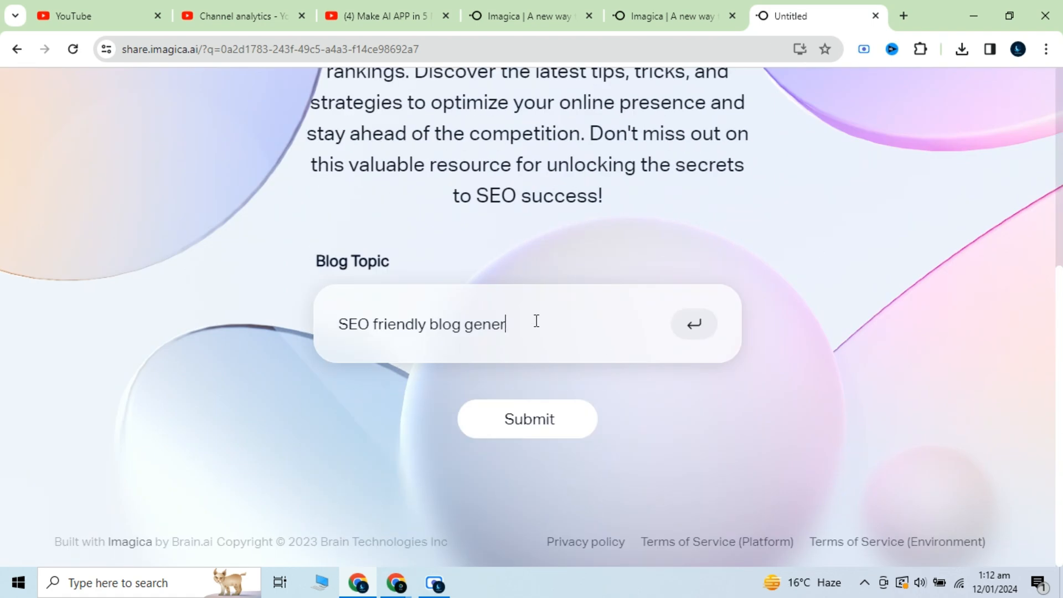
- Run the shared app on the topic 'Social Media Trends and Marketing Strategies'
{"action": "type", "text": "Social Media Trends and Marketing Strategies"}
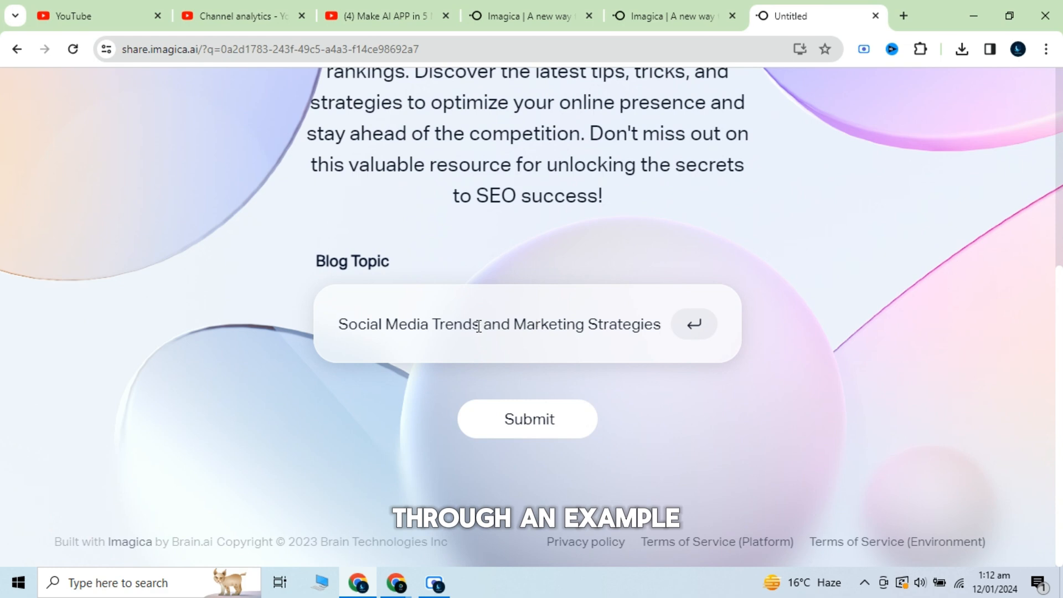
{"action": "left_click", "coordinate": [528, 419]}
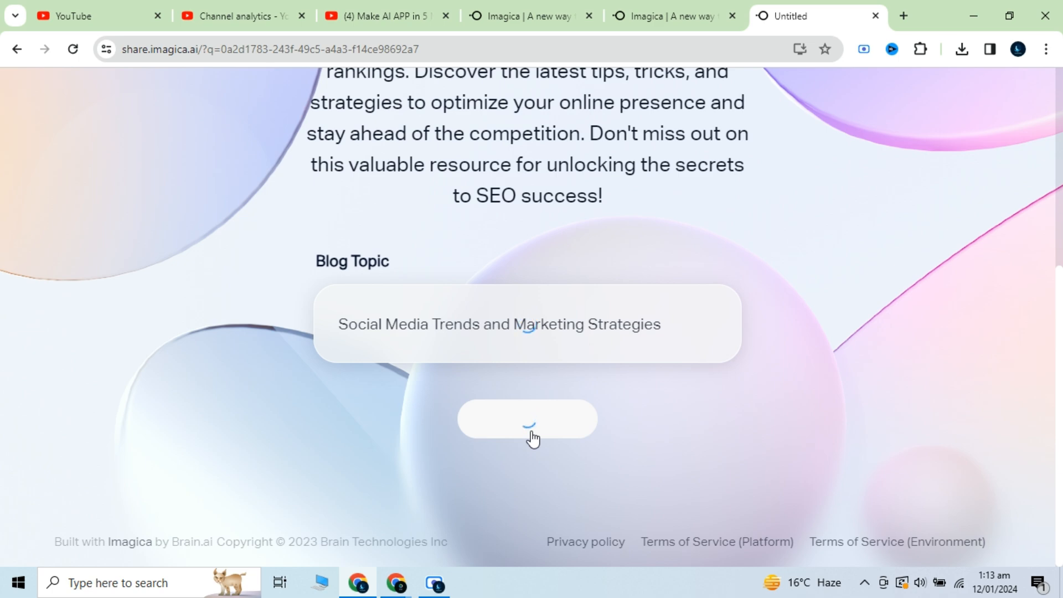
- Review the generated keywords, hashtags, ten blog titles and images, then return to the editor
{"action": "scroll", "scroll_direction": "up", "scroll_amount": 3}
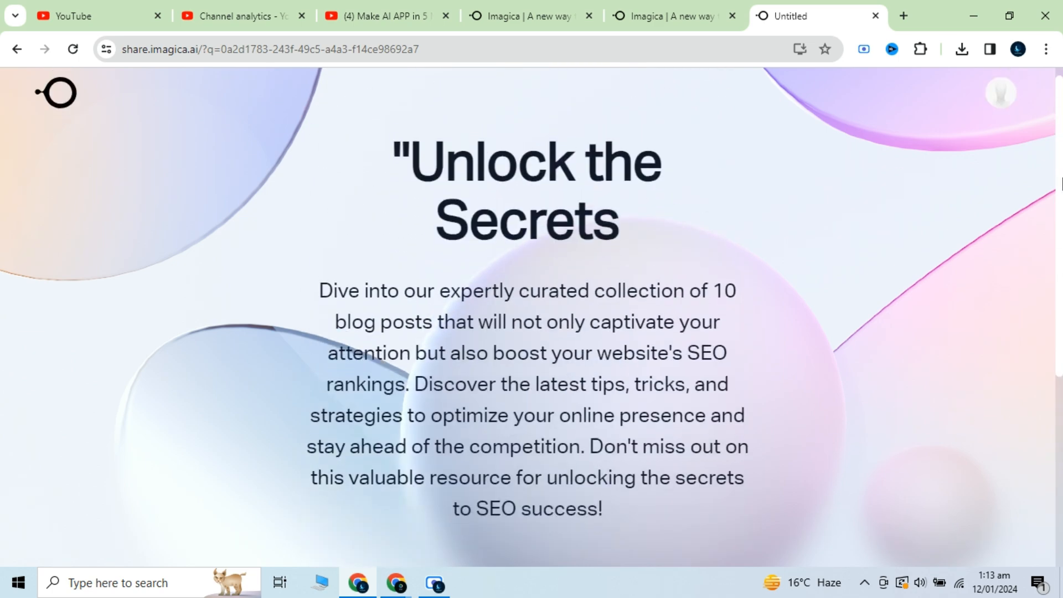
{"action": "scroll", "scroll_direction": "down", "scroll_amount": 3}
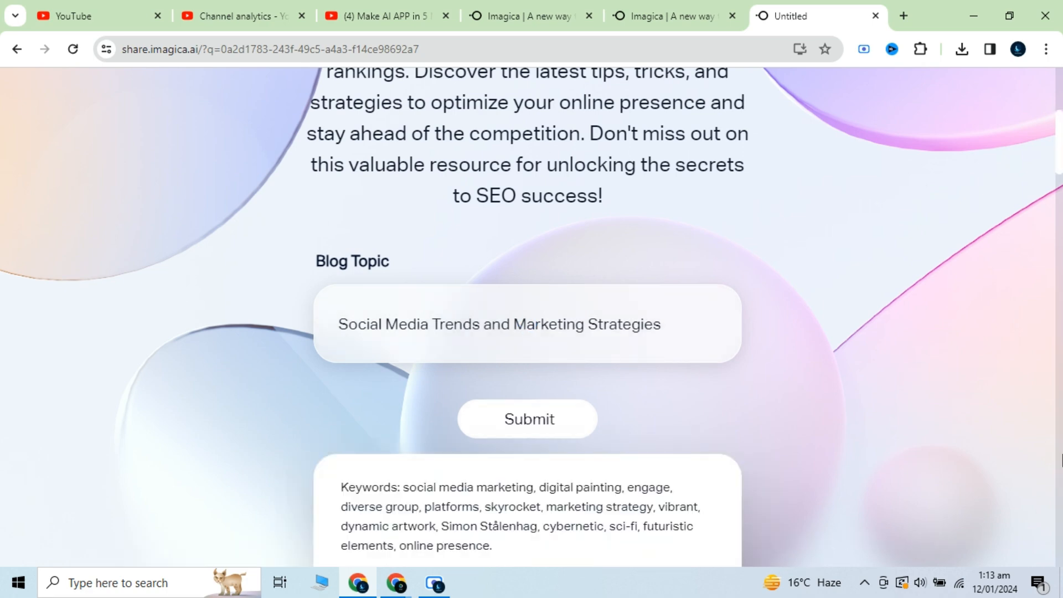
{"action": "scroll", "scroll_direction": "down", "scroll_amount": 3}
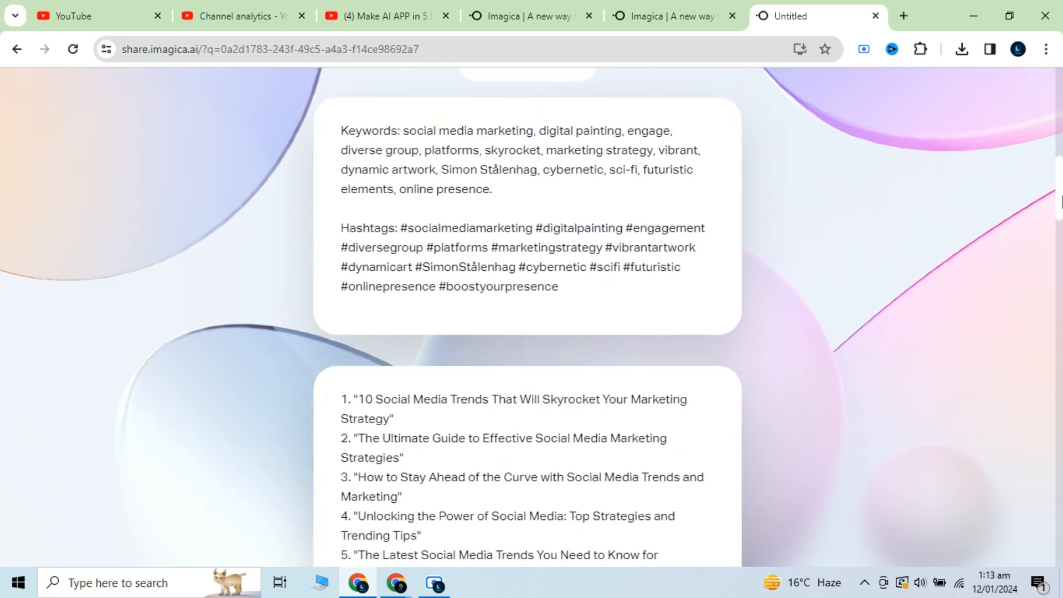
{"action": "scroll", "scroll_direction": "down", "scroll_amount": 3}
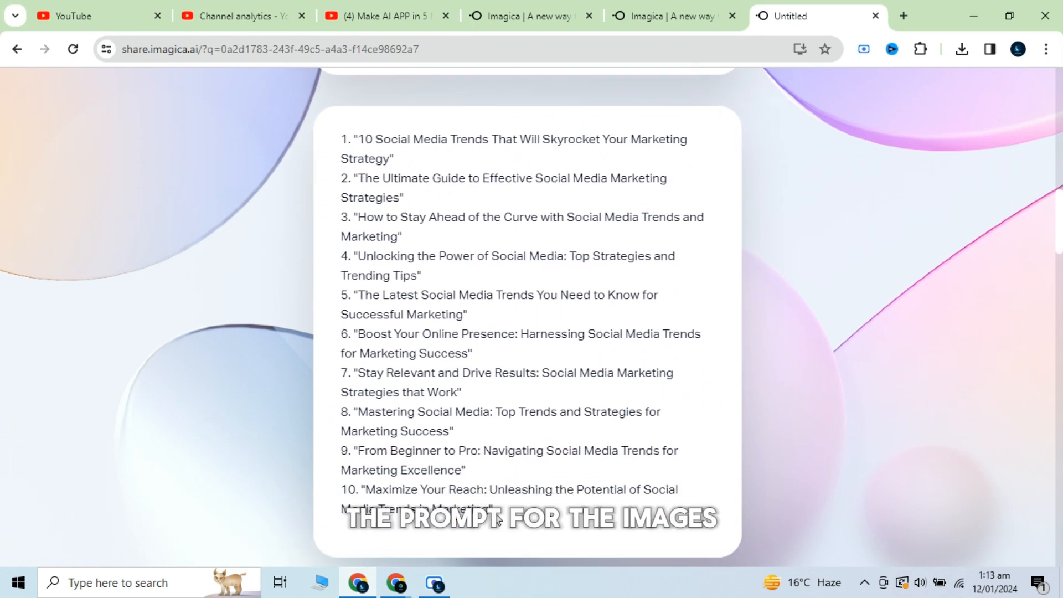
{"action": "scroll", "scroll_direction": "down", "scroll_amount": 3}
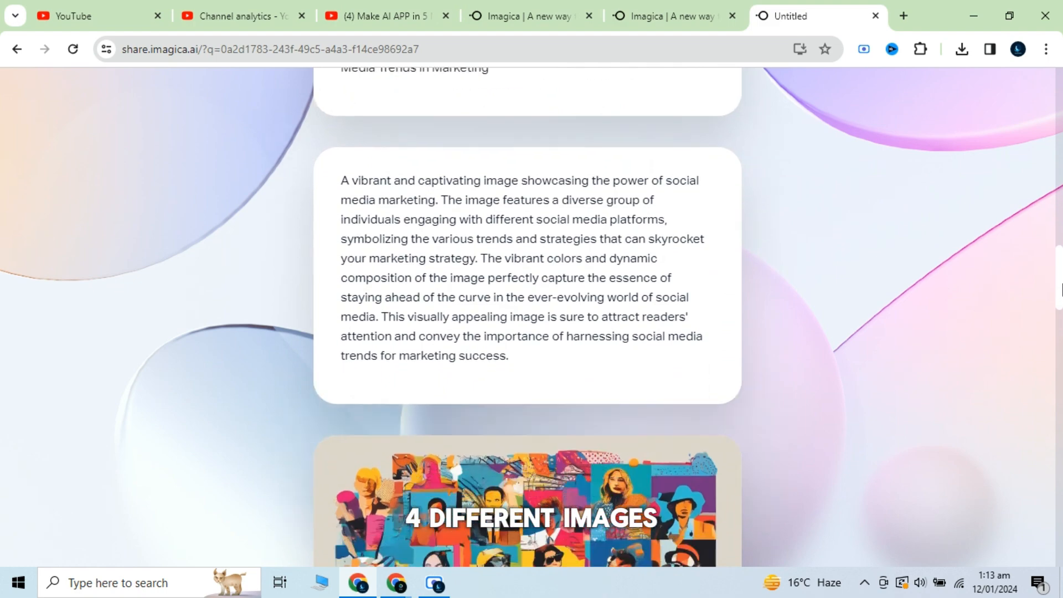
{"action": "scroll", "scroll_direction": "down", "scroll_amount": 3}
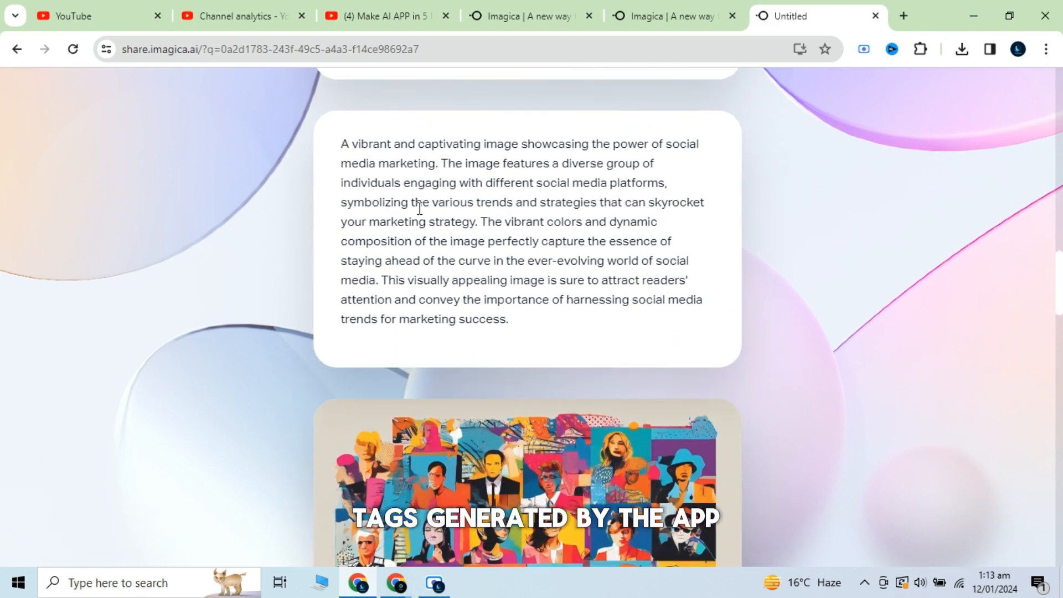
{"action": "scroll", "scroll_direction": "down", "scroll_amount": 3}
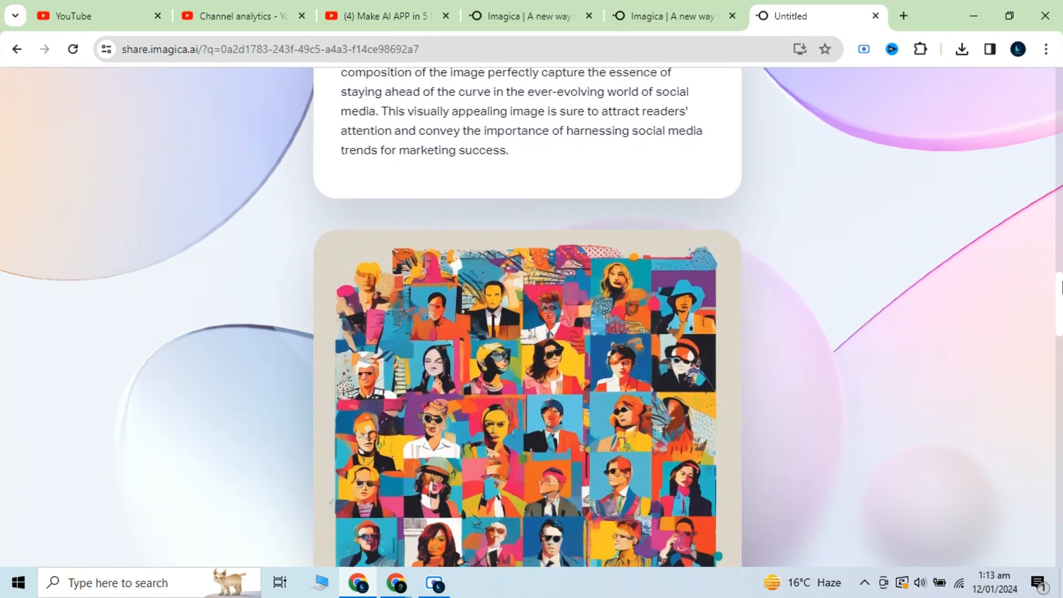
{"action": "scroll", "scroll_direction": "down", "scroll_amount": 3}
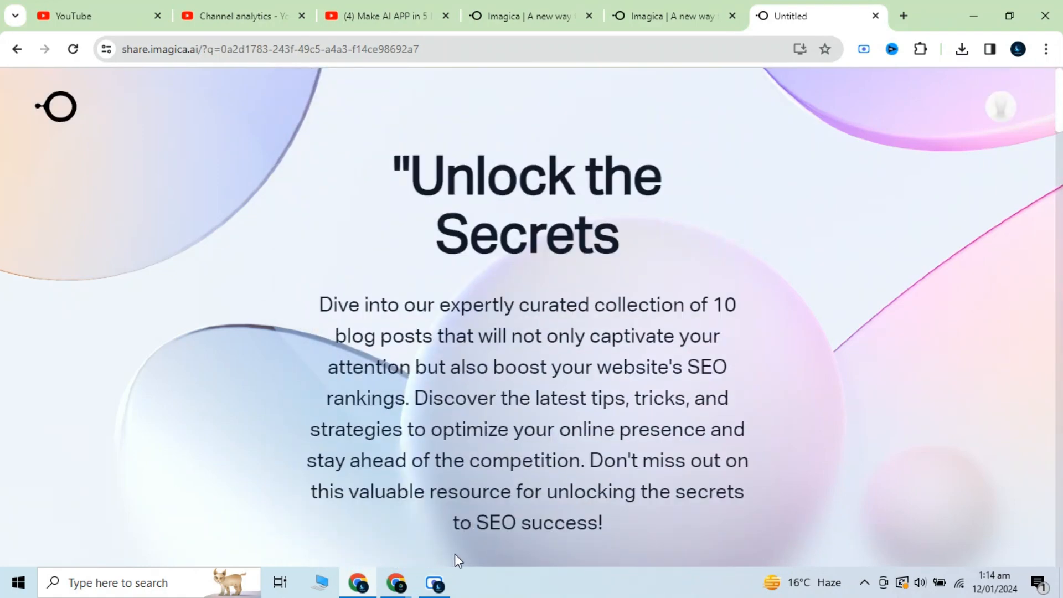
{"action": "left_click", "coordinate": [671, 16]}
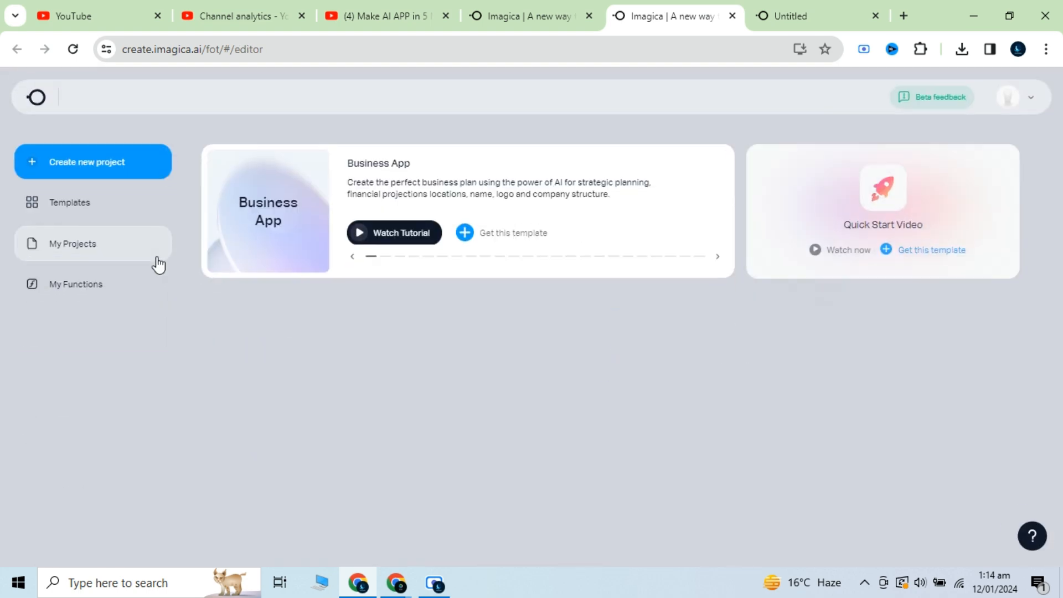
- Start a new project from the Cooking App template and view its recipe flow
{"action": "left_click", "coordinate": [68, 201]}
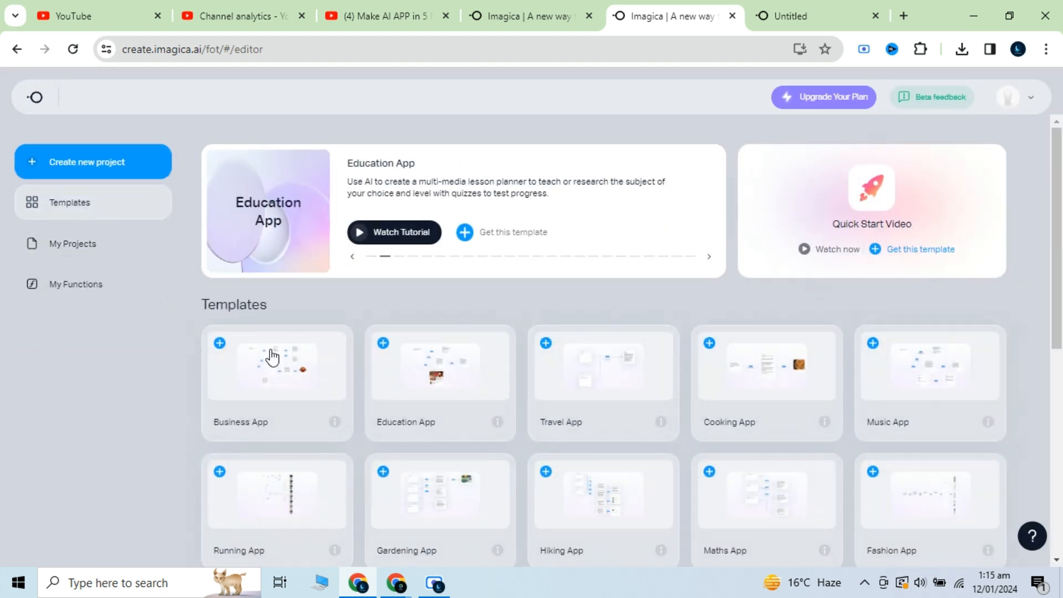
{"action": "scroll", "scroll_direction": "down", "scroll_amount": 3}
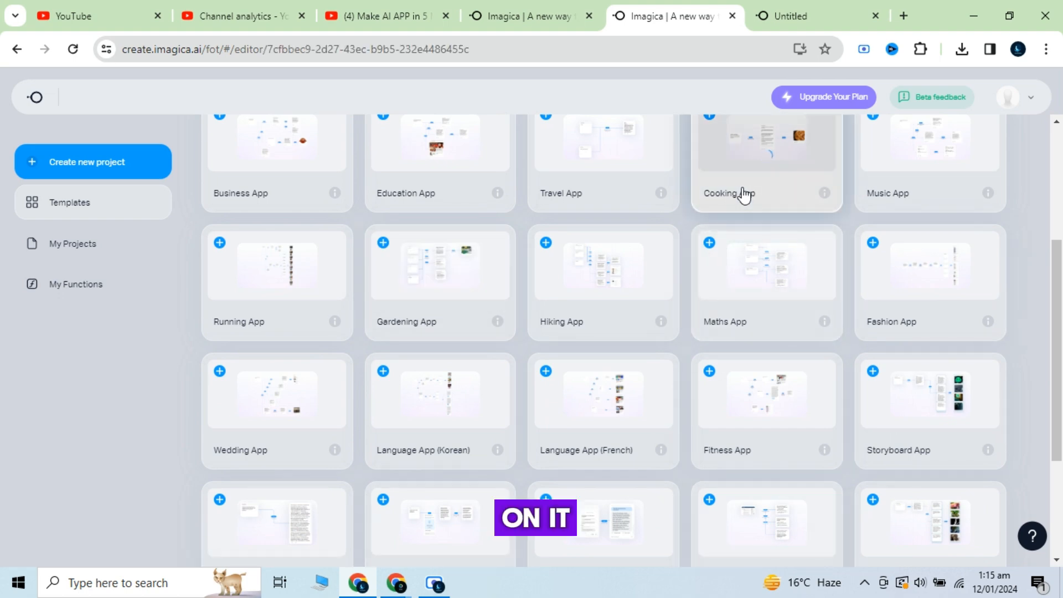
{"action": "left_click", "coordinate": [766, 143]}
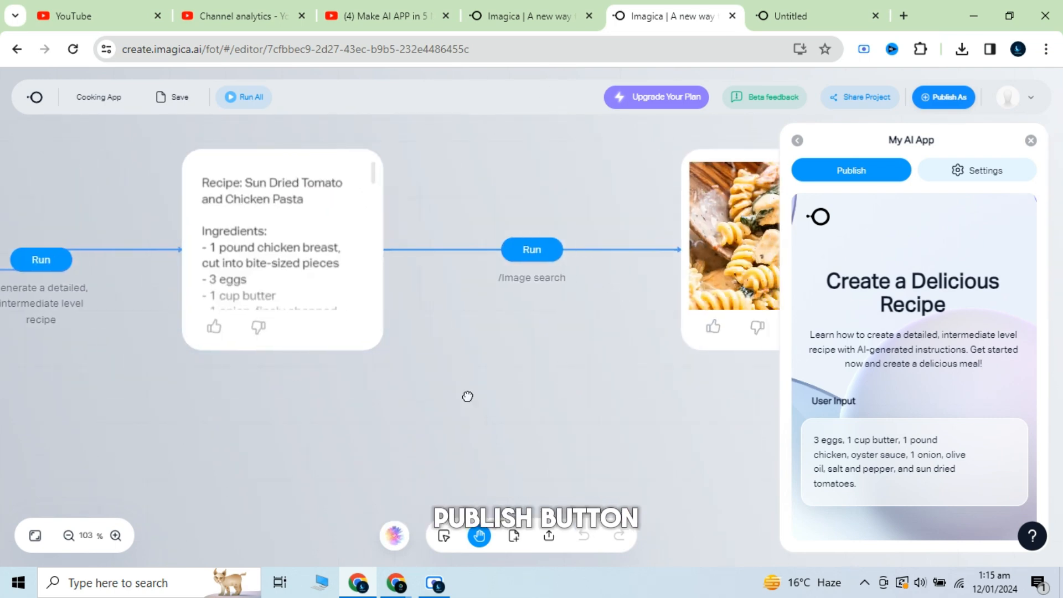
{"action": "left_click_drag", "start_coordinate": [467, 396], "coordinate": [597, 397]}
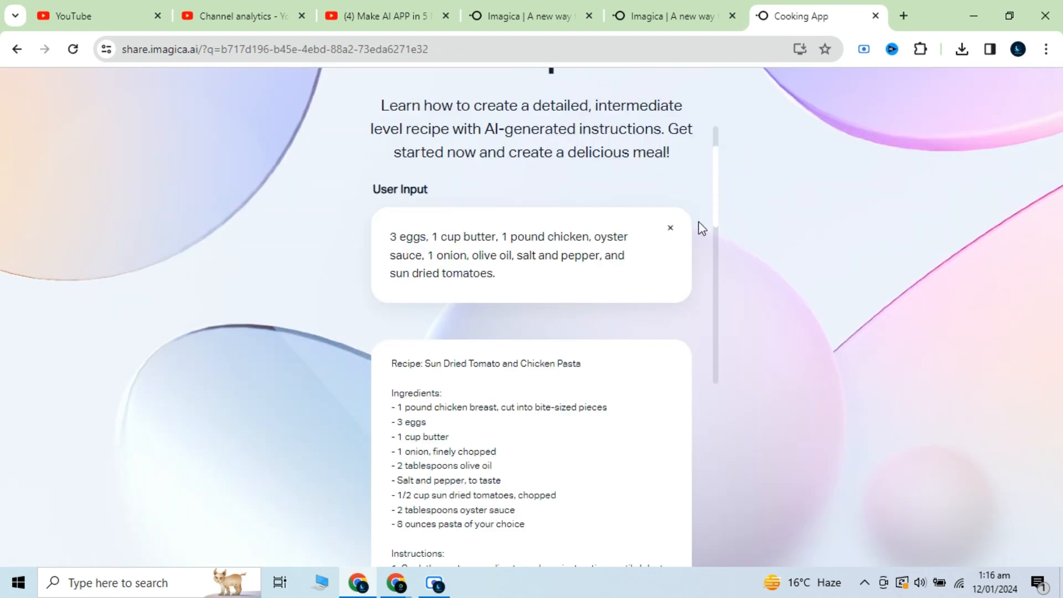
- Generate a recipe from '1 chicken, two onions, 5 tomatoes, 1 kilo rice, some spices', getting Chicken Biryani
{"action": "left_click", "coordinate": [671, 228]}
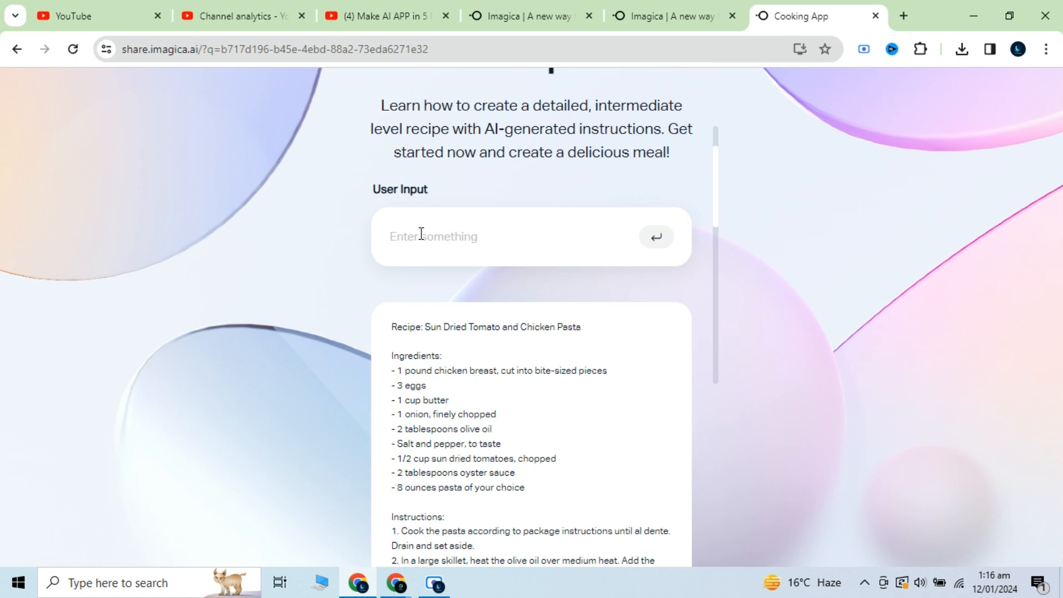
{"action": "type", "text": "1 chicken, two"}
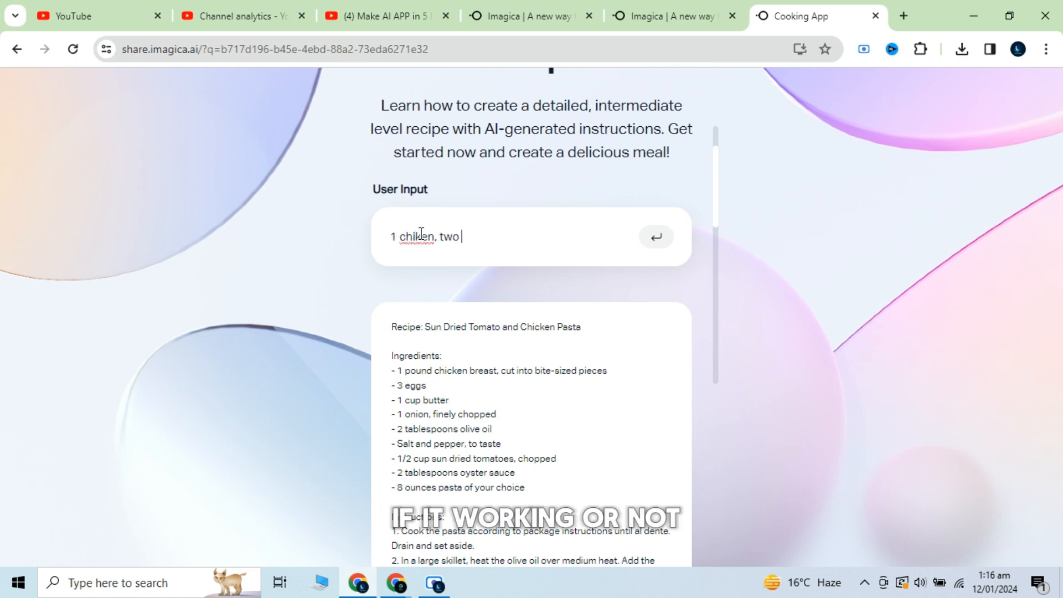
{"action": "type", "text": "onions, 5 tomatoe"}
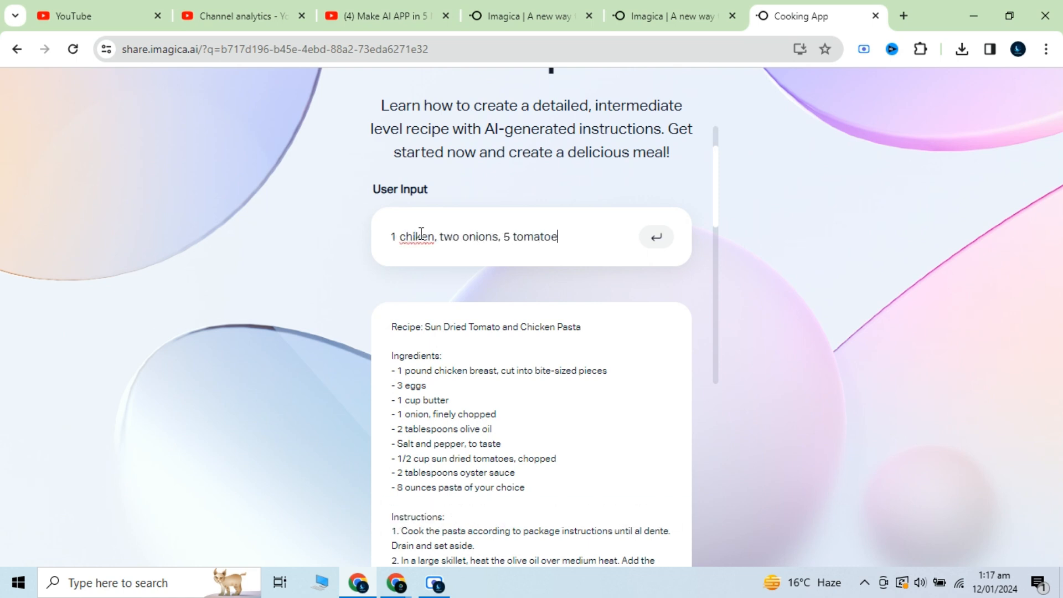
{"action": "type", "text": "s, 1 kilo rice,"}
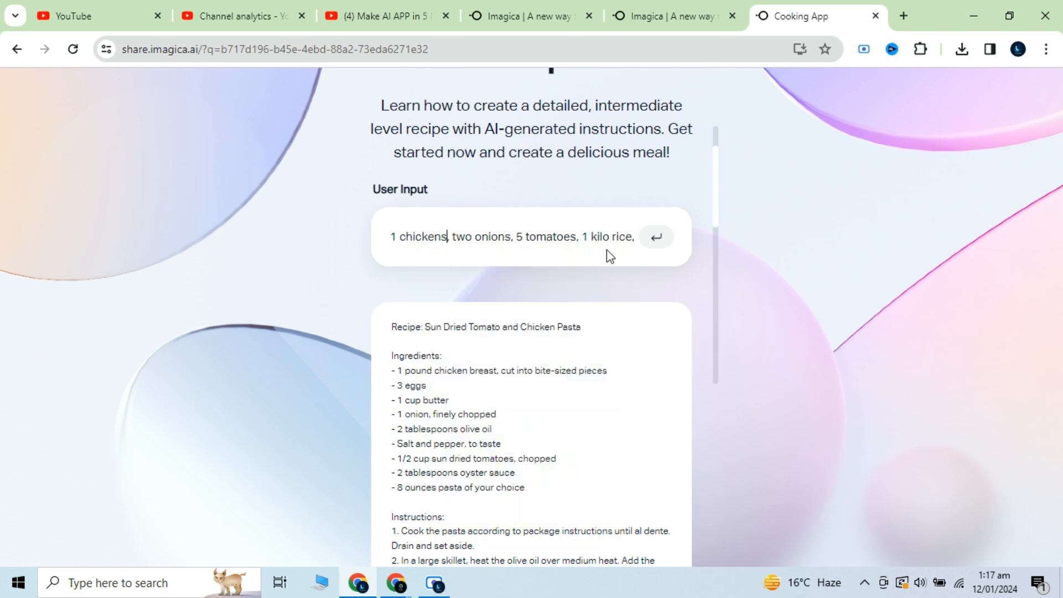
{"action": "type", "text": "some"}
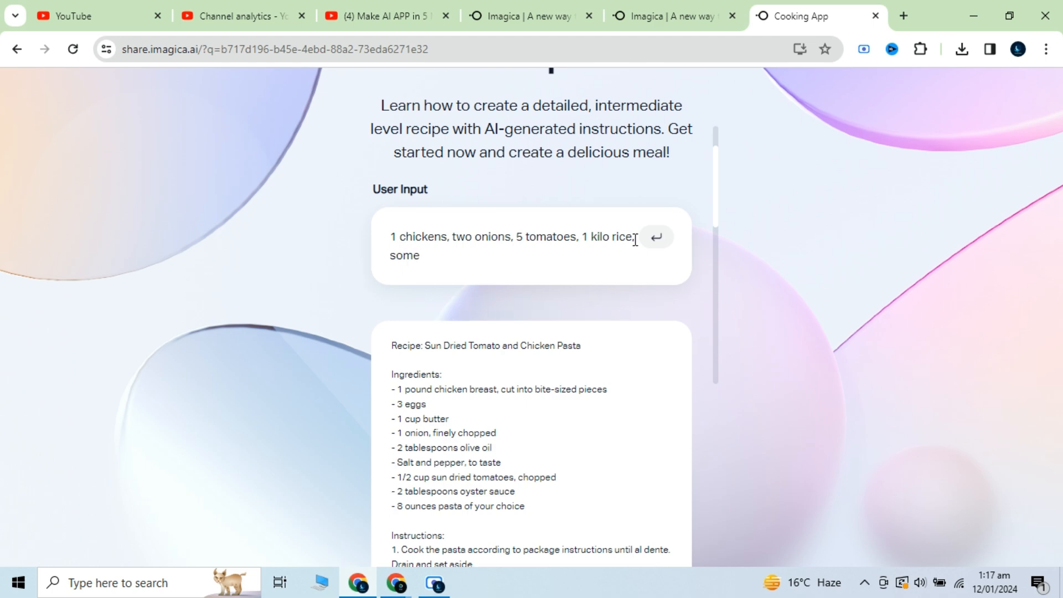
{"action": "left_click", "coordinate": [658, 235]}
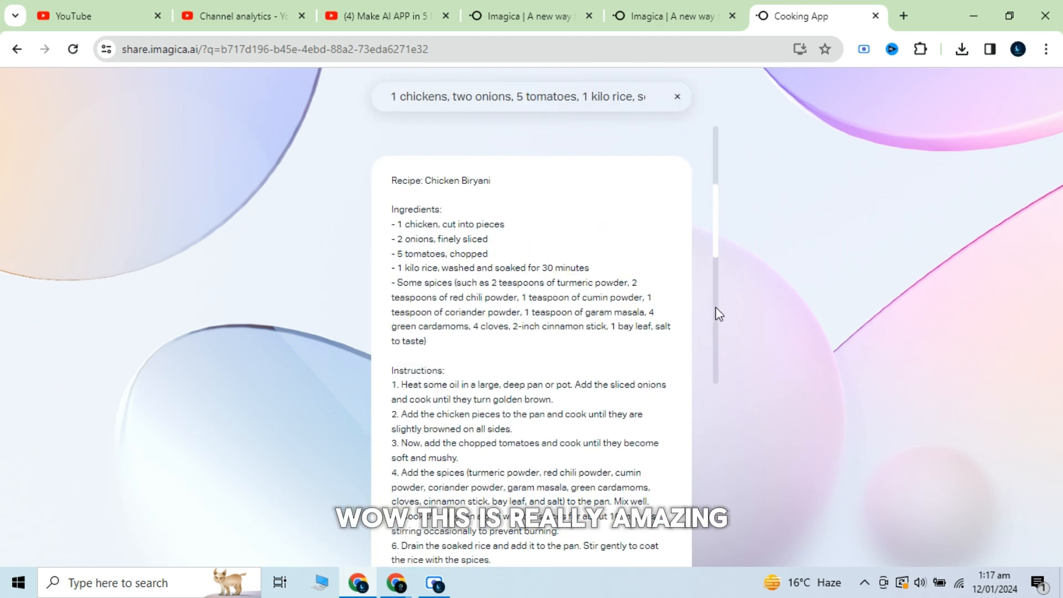
{"action": "scroll", "scroll_direction": "down", "scroll_amount": 3}
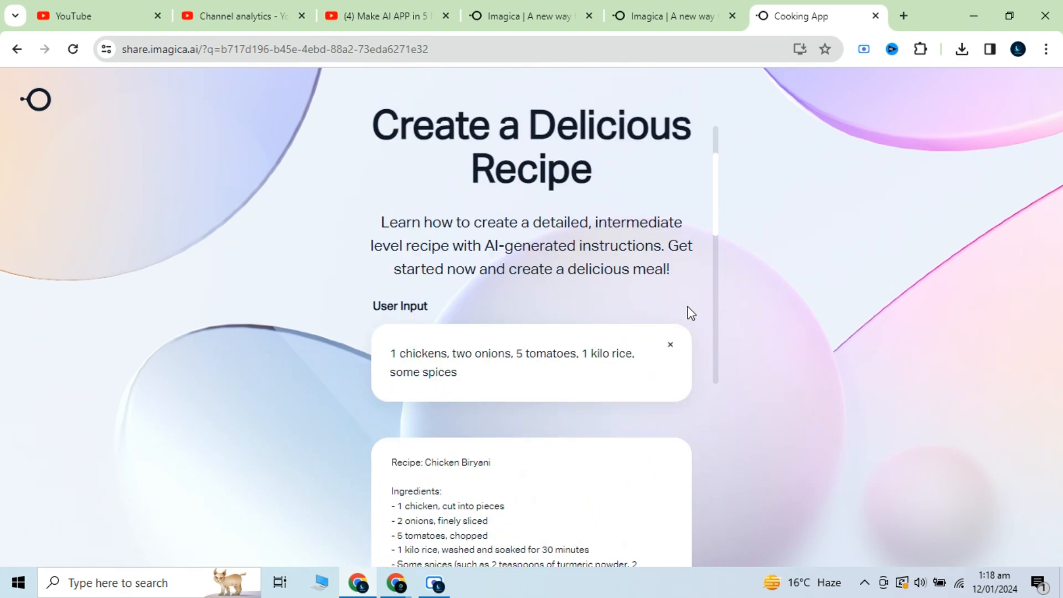
{"action": "left_click", "coordinate": [671, 16]}
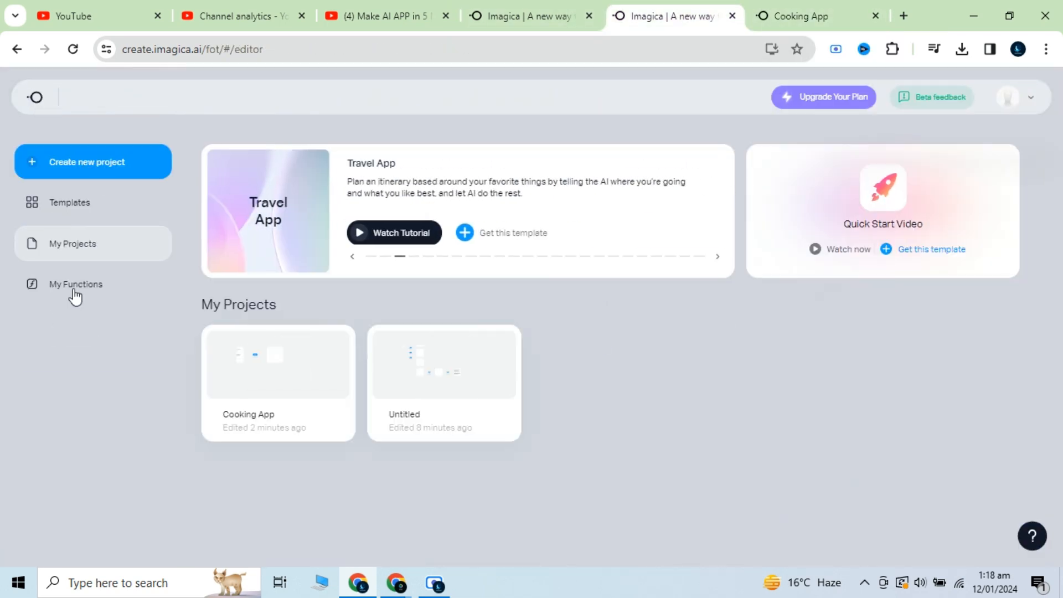
- Create a Fashion App from its template and publish it
{"action": "left_click", "coordinate": [68, 202]}
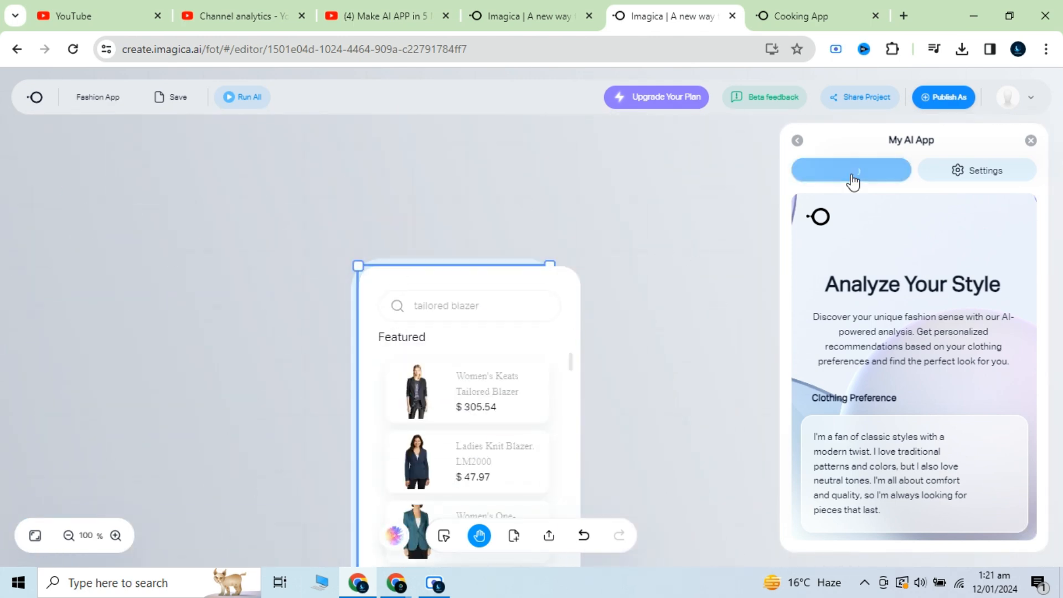
{"action": "left_click", "coordinate": [851, 170]}
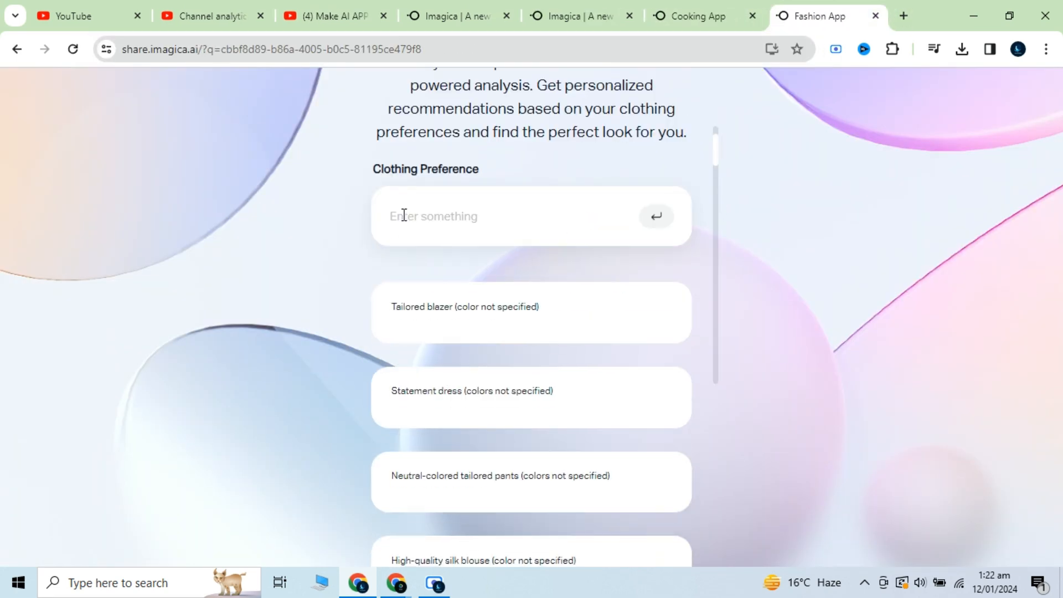
- Get clothing recommendations for a winter sweater with shawl, then return to the dashboard
{"action": "type", "text": "winter sweeter with shawl"}
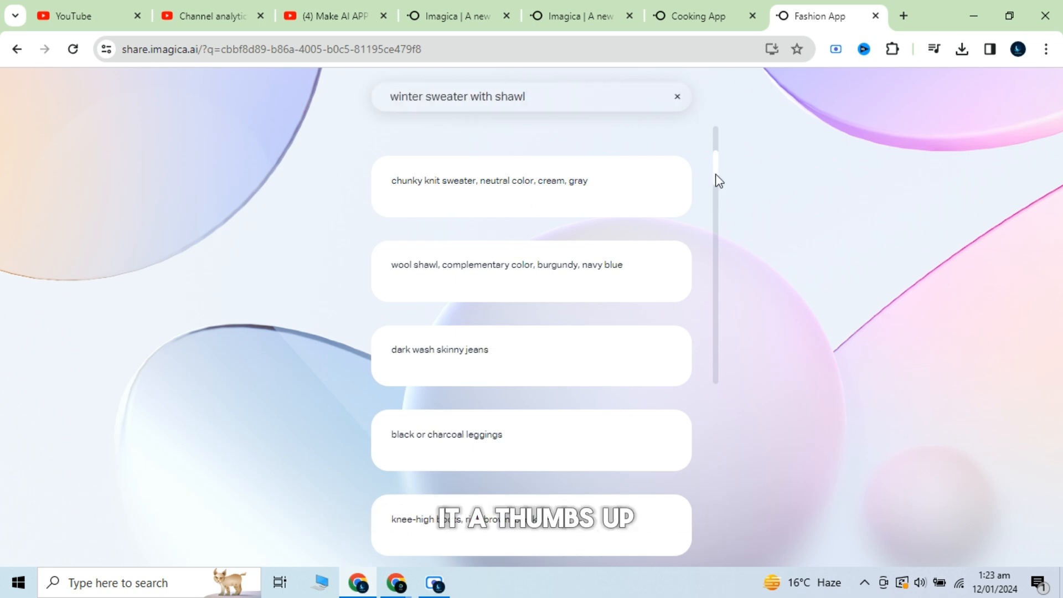
{"action": "left_click", "coordinate": [802, 16]}
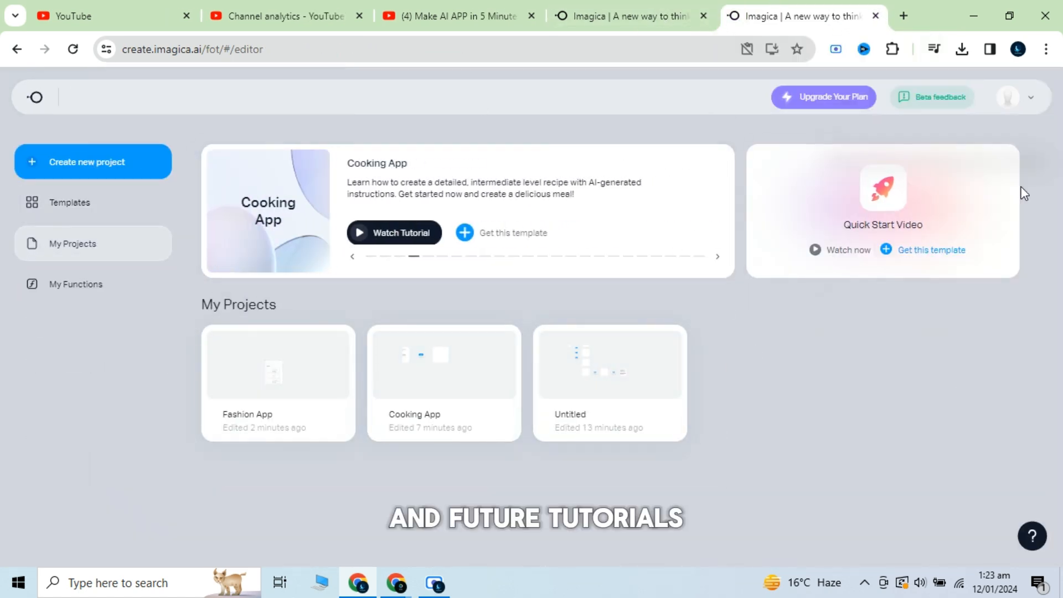
- Show the My Functions list, which has no saved functions
{"action": "left_click", "coordinate": [76, 284]}
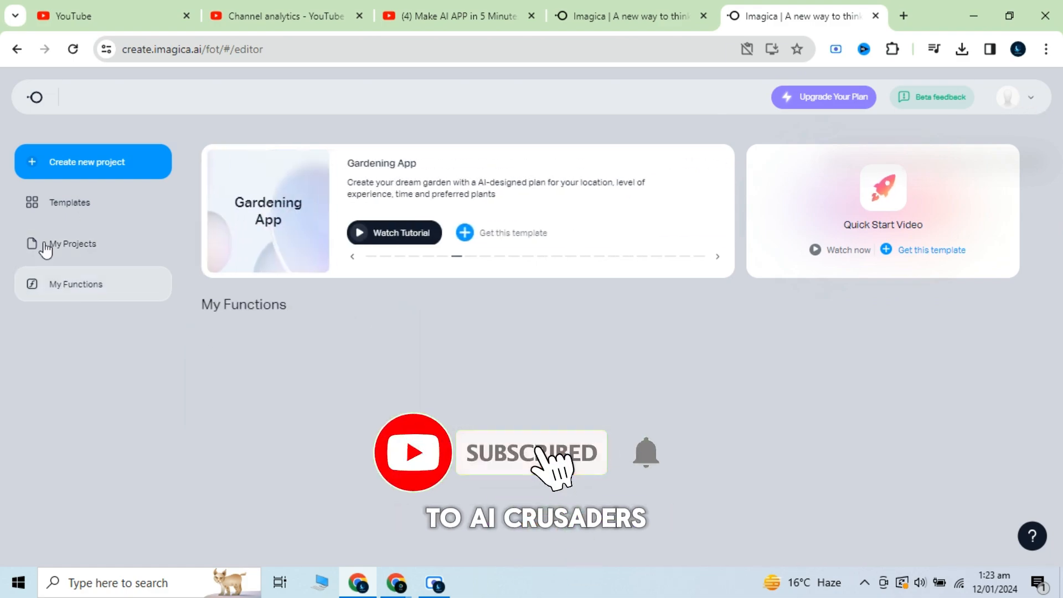